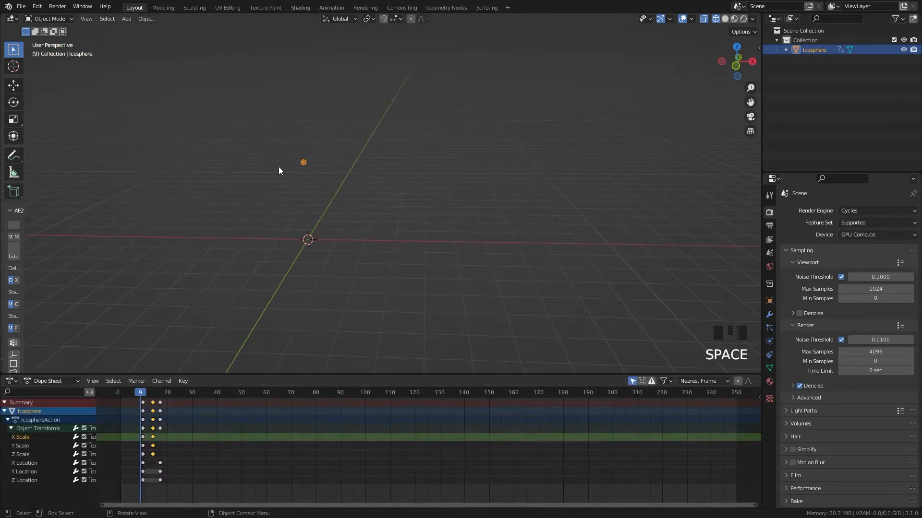
Step: Play back the baked icosphere smoke for frames 1–50 and return to the timeline start
key(g)
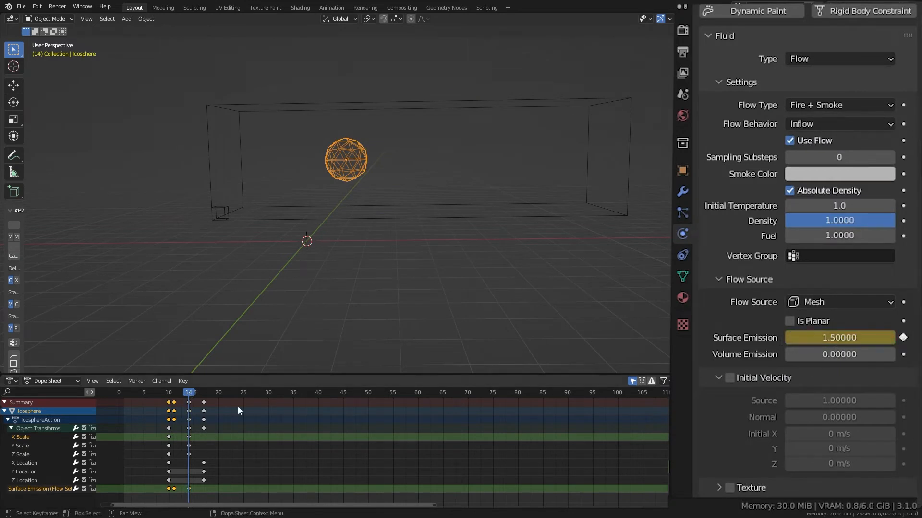
key(space)
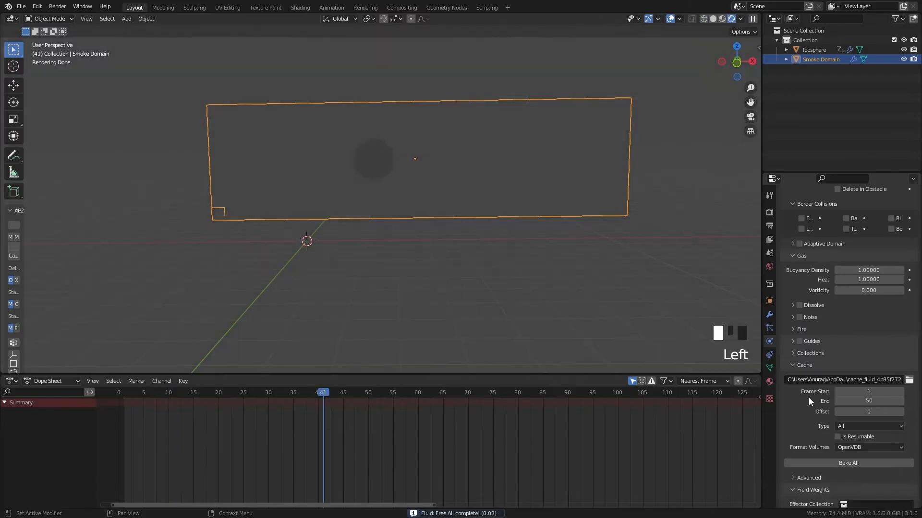
key(space)
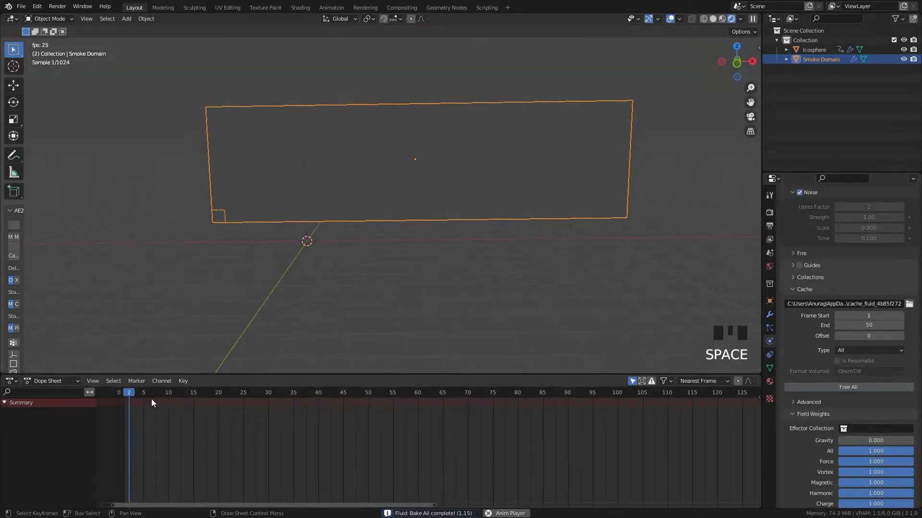
click(300, 6)
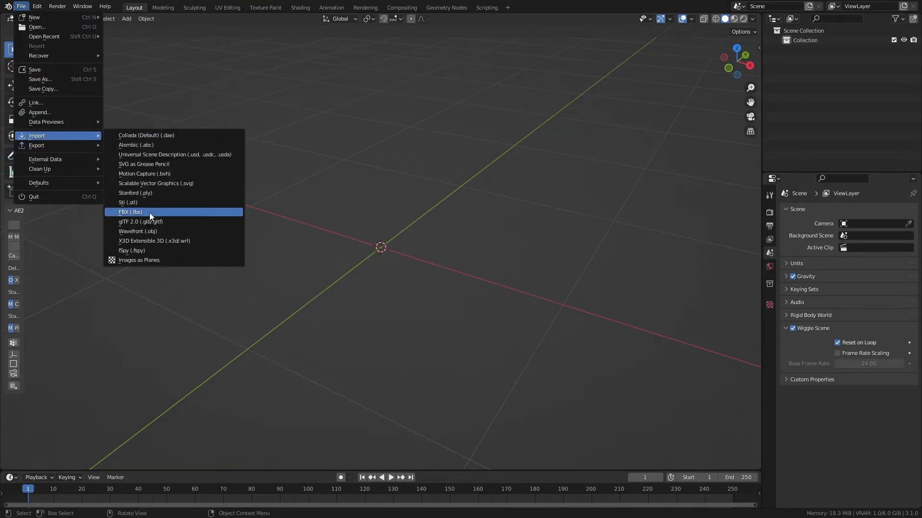
Step: Import the pistol FBX from the gun asset's source folder
click(131, 212)
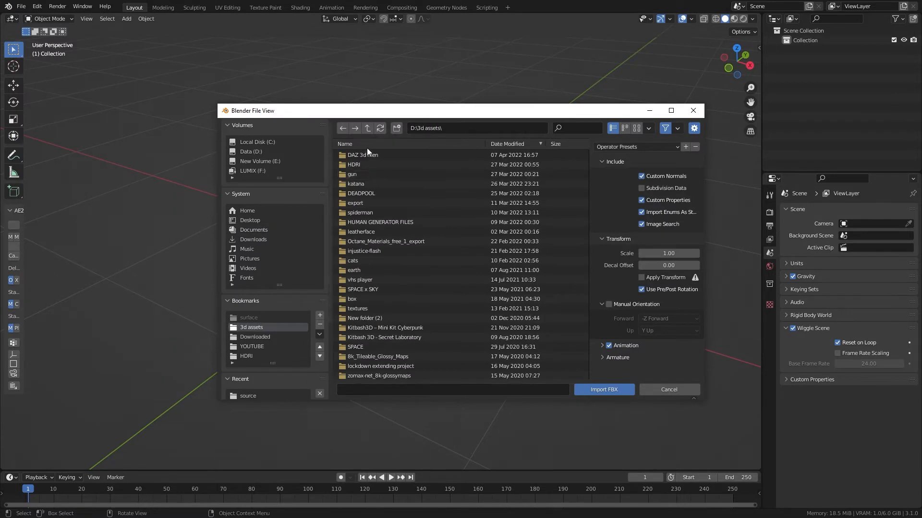
double_click(352, 173)
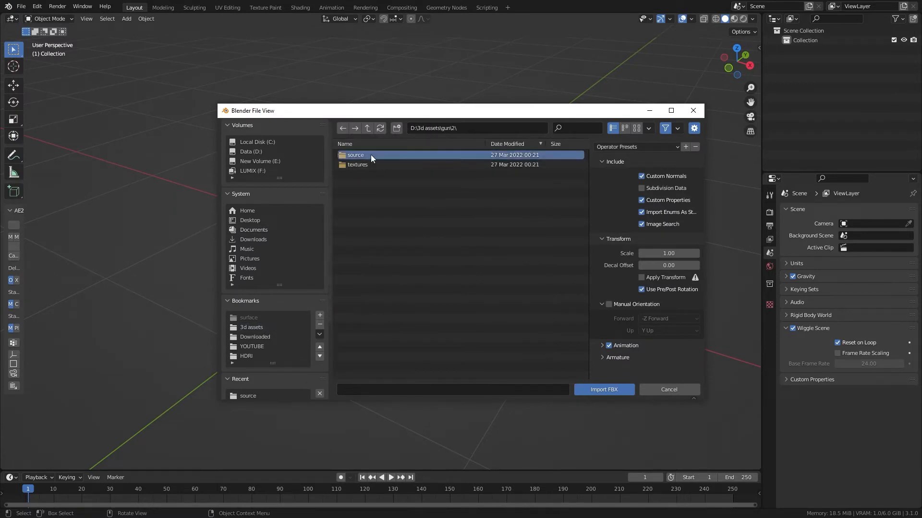
click(603, 390)
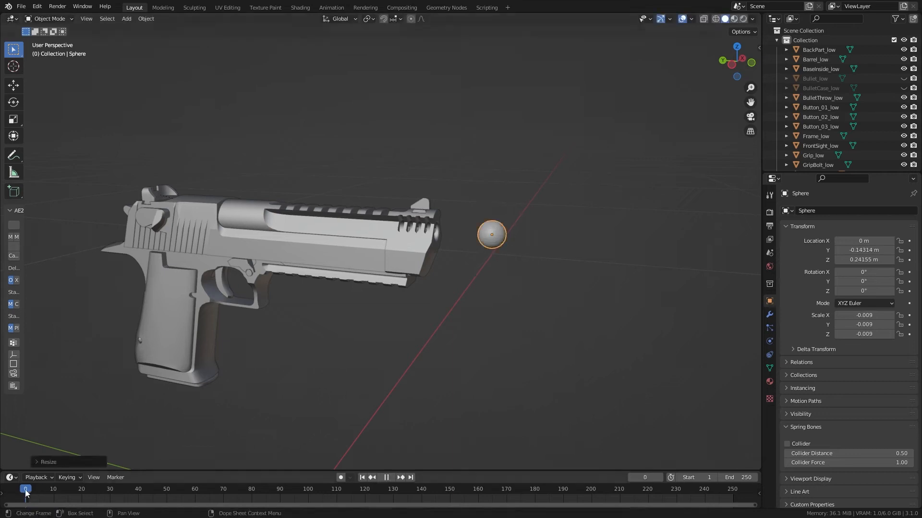
Step: Keyframe the muzzle sphere's location and scale at the first frame and hide the gun
click(53, 489)
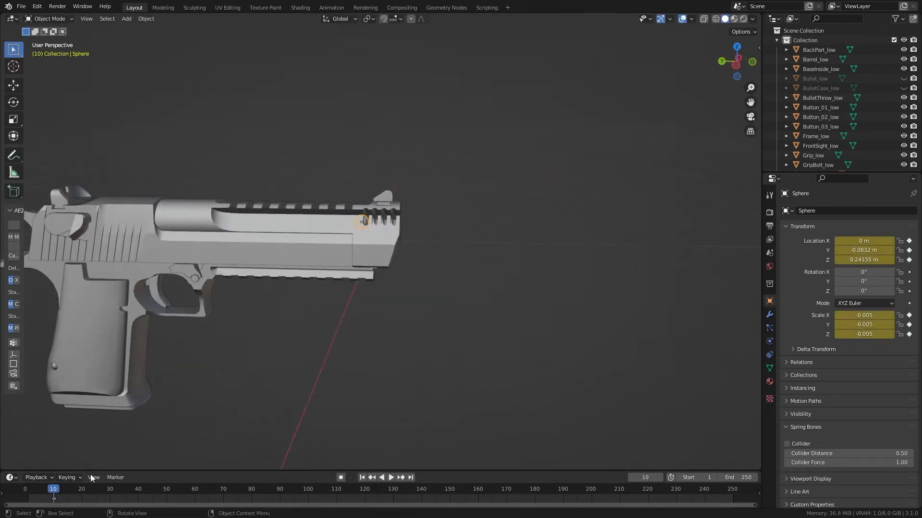
click(109, 488)
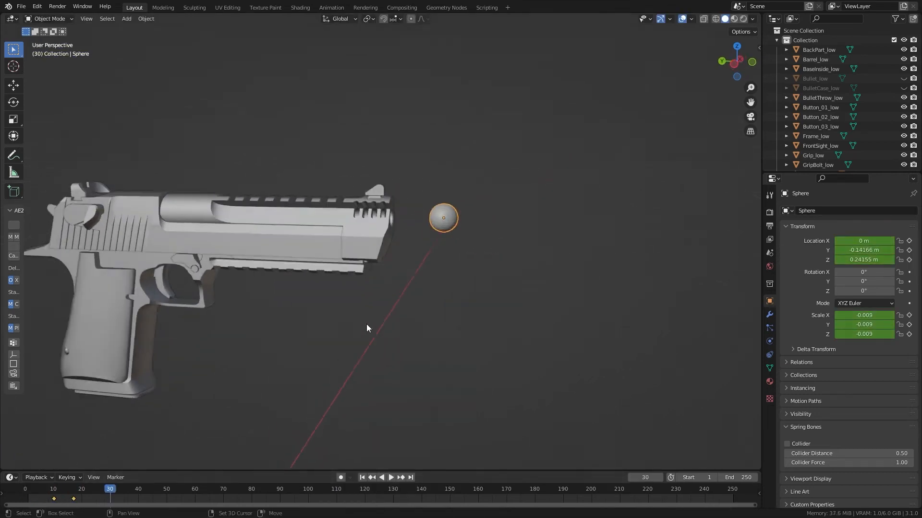
click(391, 477)
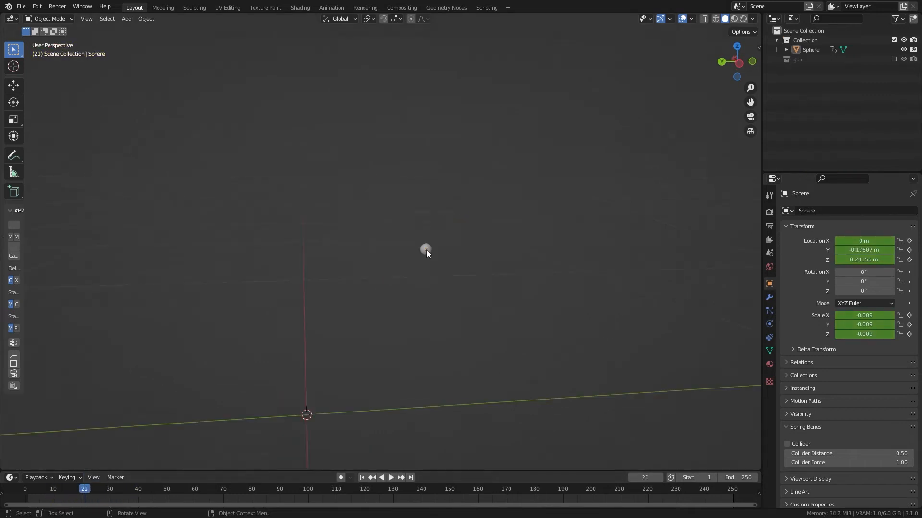
Step: Add a Quick Smoke effect so the sphere becomes an emitter inside a new domain
click(146, 18)
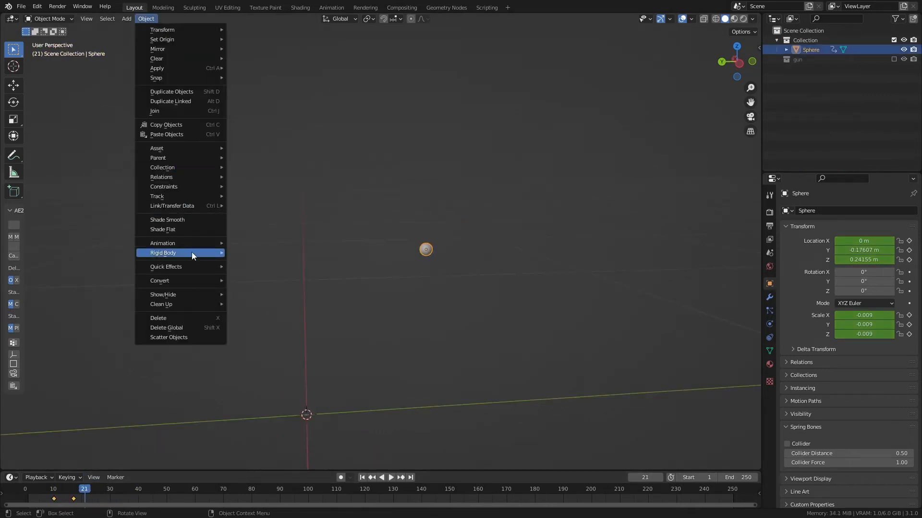
click(166, 266)
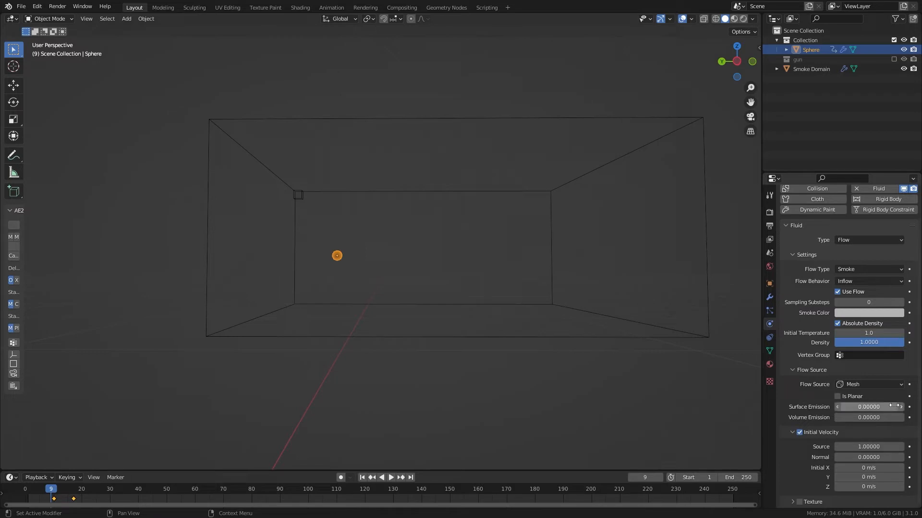
Step: Key the sphere's Surface Emission 0, 1.5 and back to 0 on successive frames
click(391, 478)
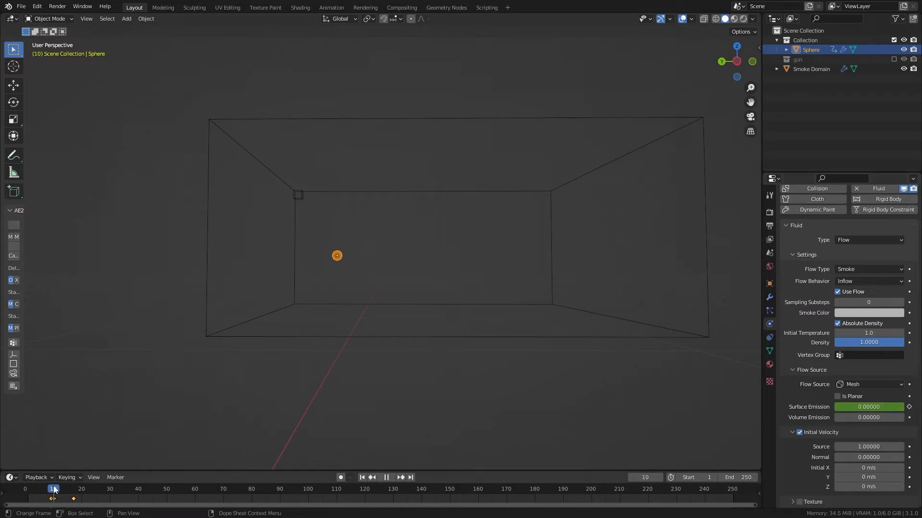
click(868, 407)
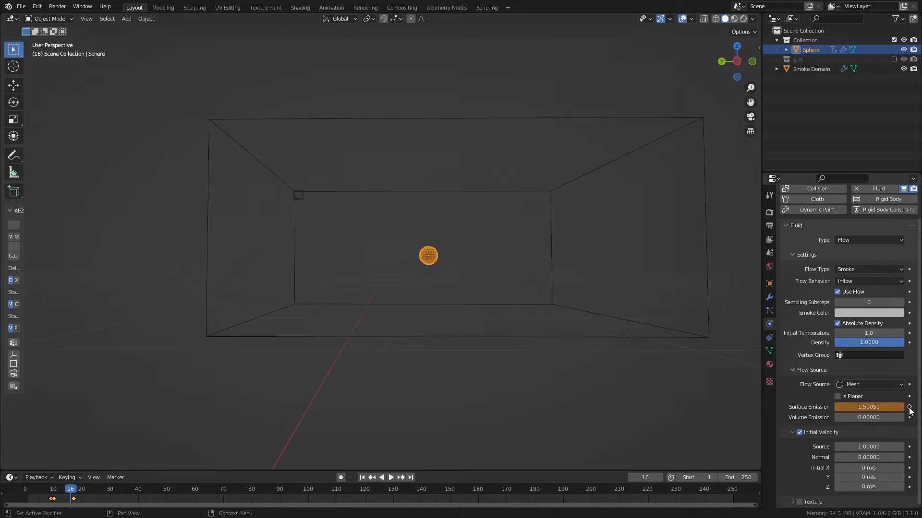
click(908, 407)
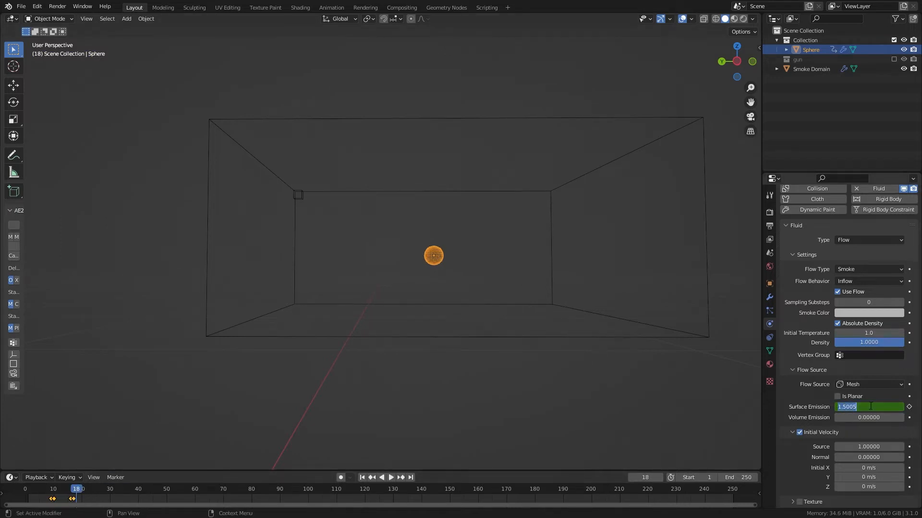
click(53, 488)
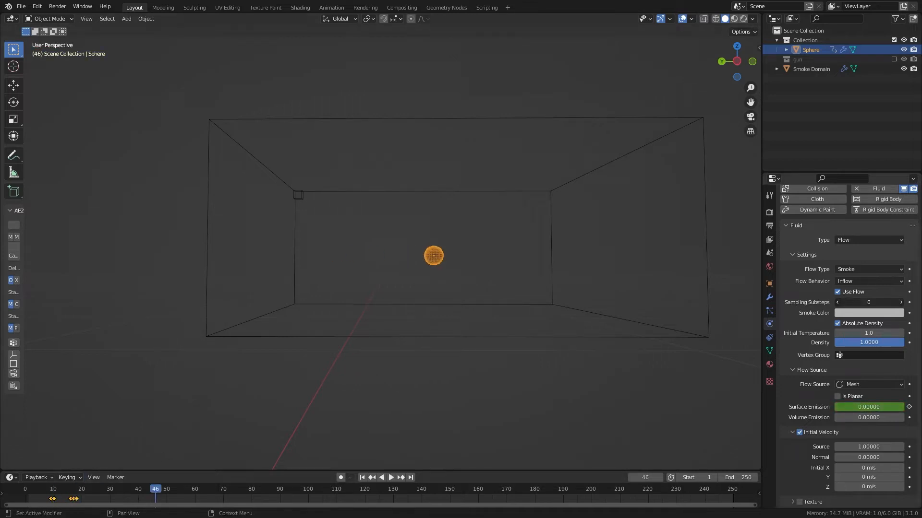
click(811, 69)
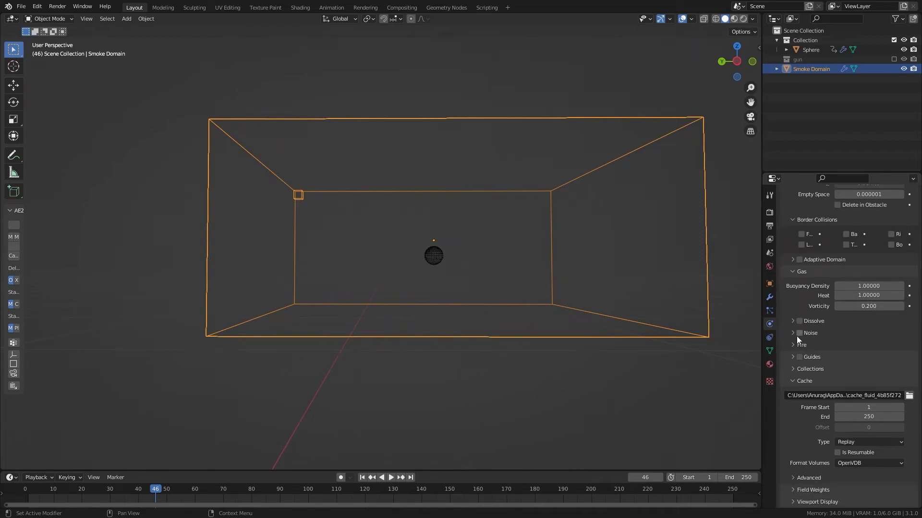
Step: Enable Dissolve with Time 15 on the domain and bake all frames 1–50
click(800, 321)
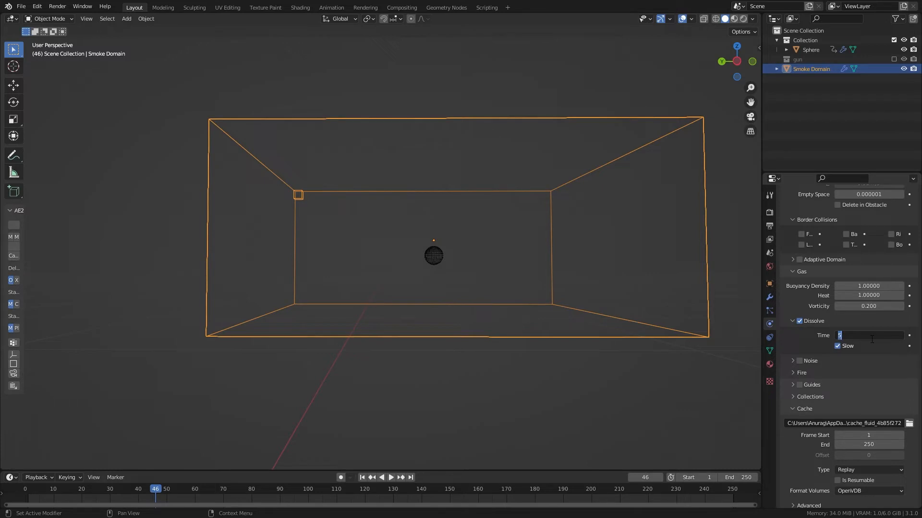
text(15)
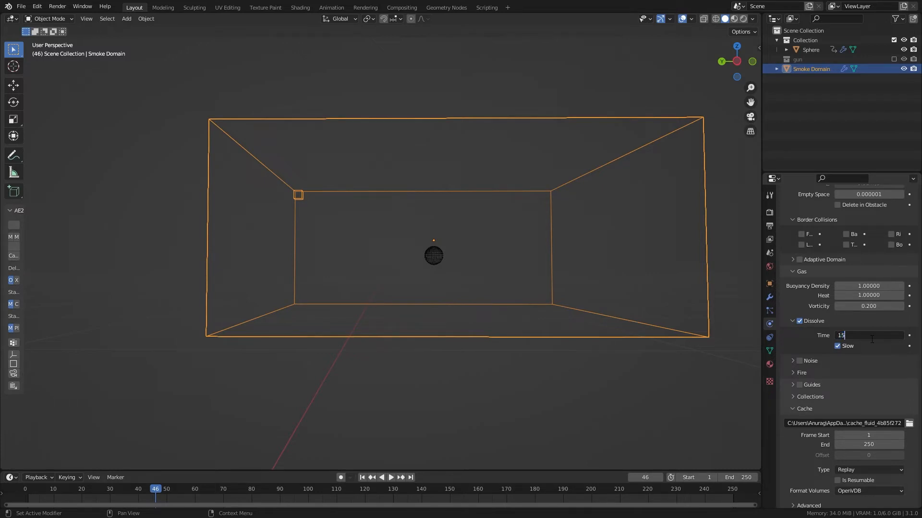
scroll(down, 3)
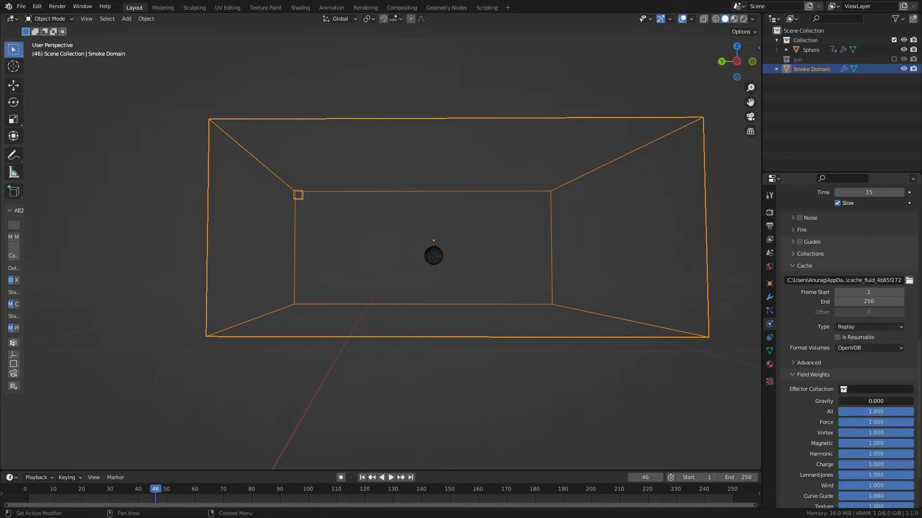
scroll(up, 3)
text(50)
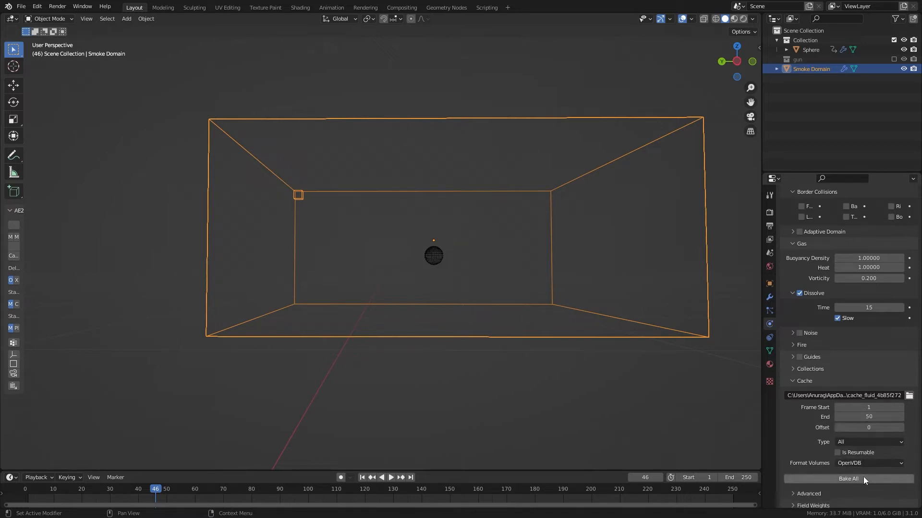
click(848, 478)
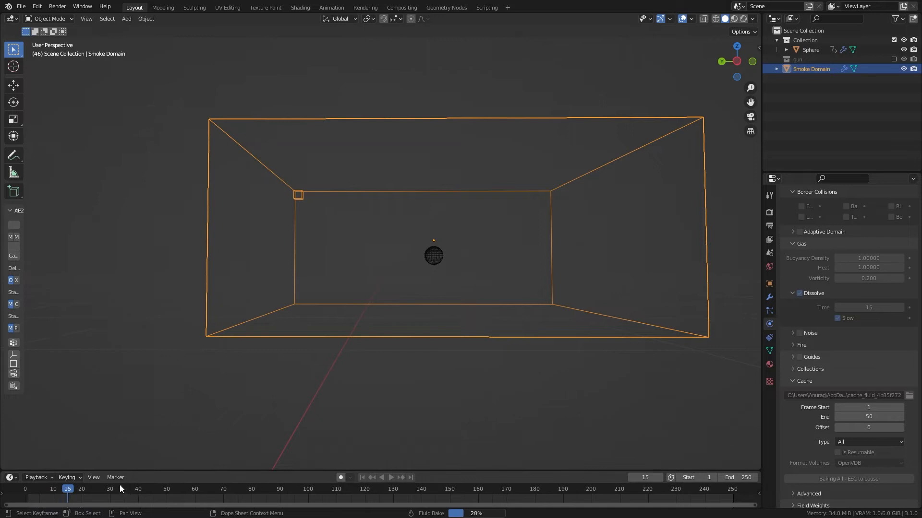
click(299, 7)
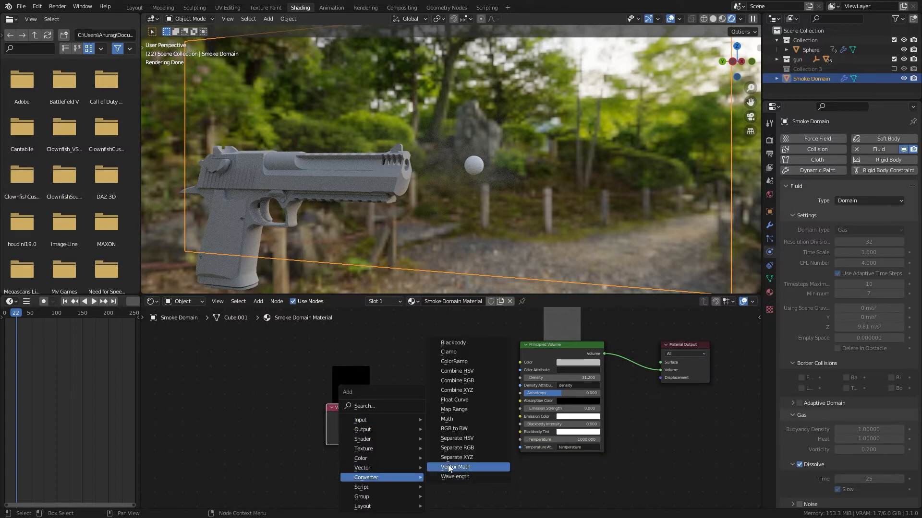
Step: Drive the volume emission colour with a colour ramp and play the grey muzzle puff
click(453, 361)
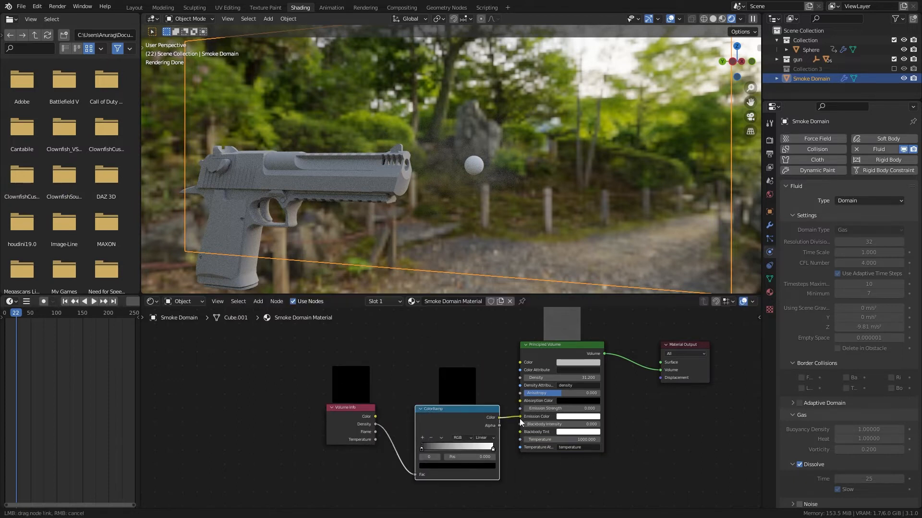
click(93, 301)
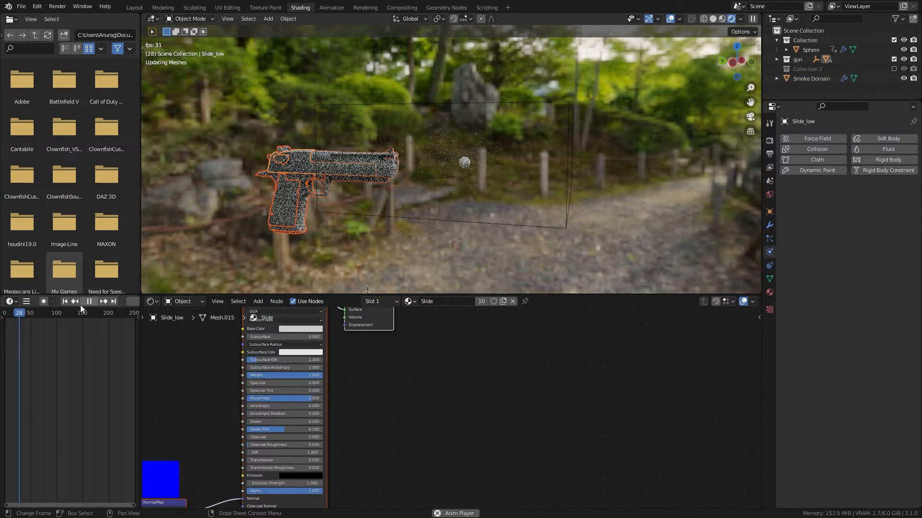
click(12, 312)
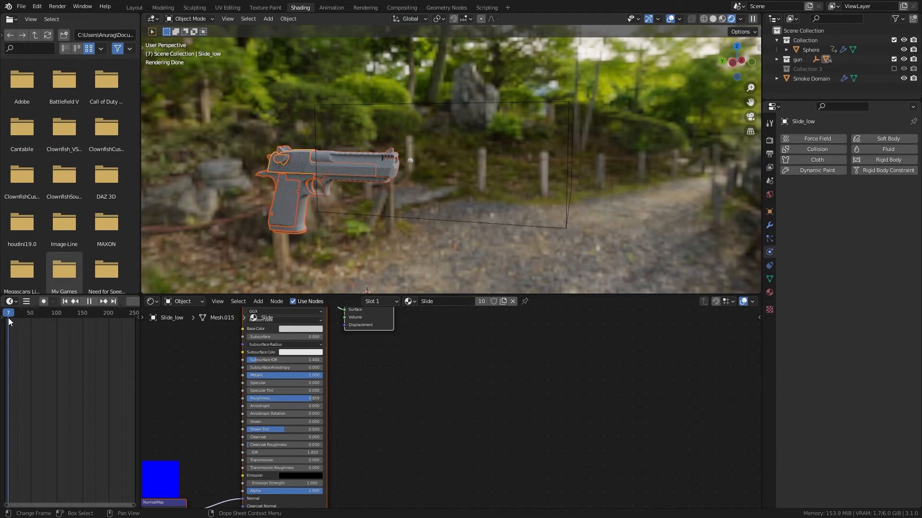
key(g)
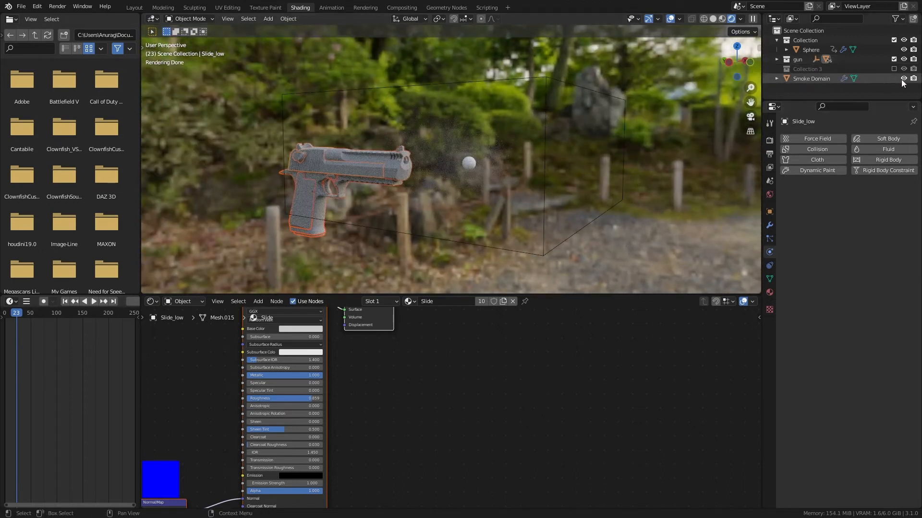
Step: Move Smoke Domain and Sphere into a new collection named 'initial smoke'
click(812, 78)
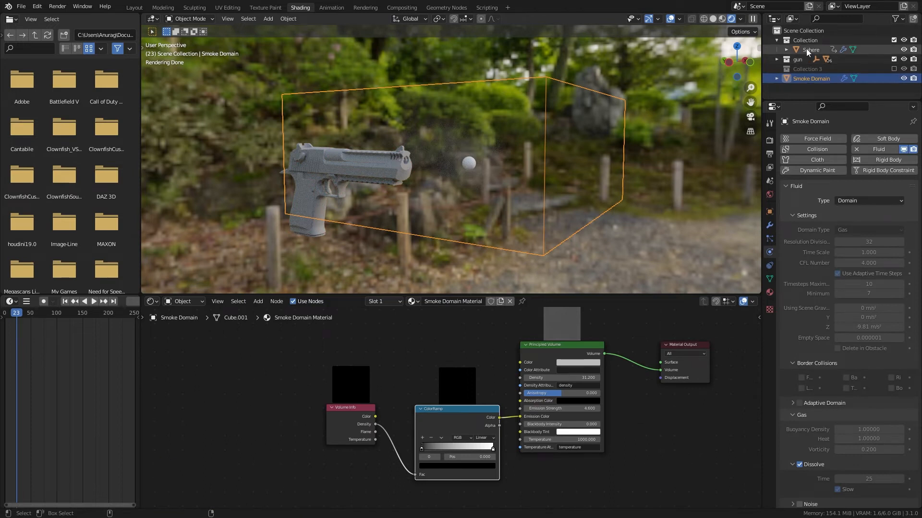
click(810, 49)
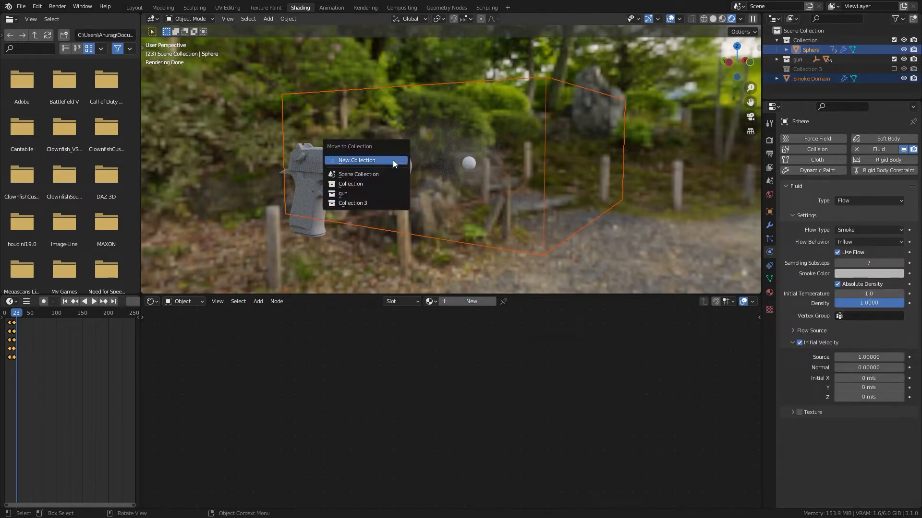
click(356, 160)
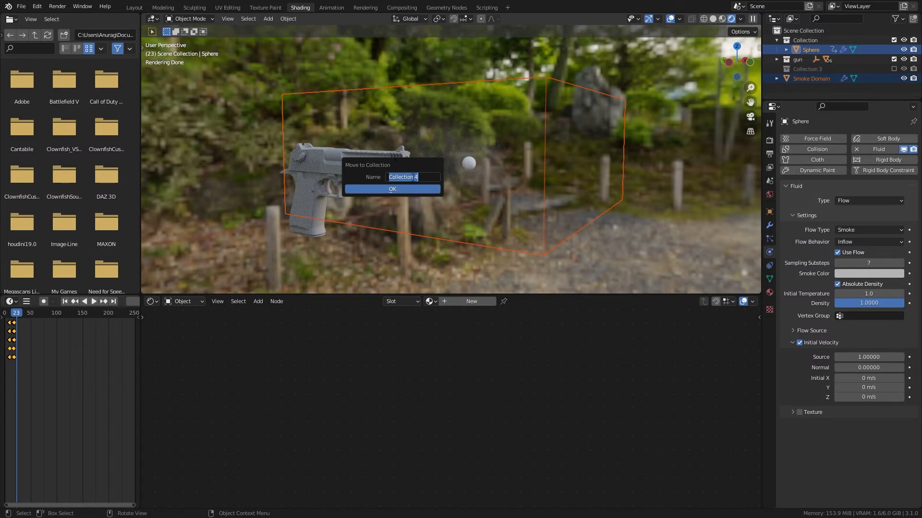
text(initial)
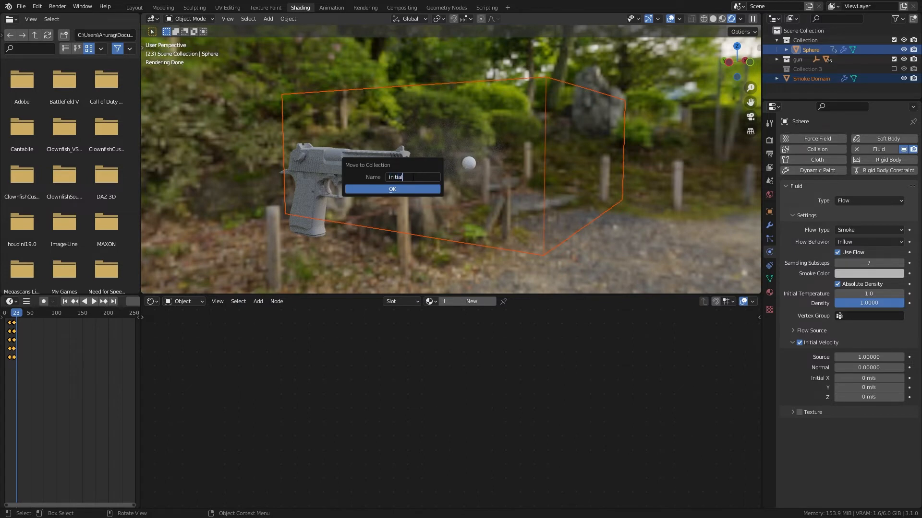
text(smo)
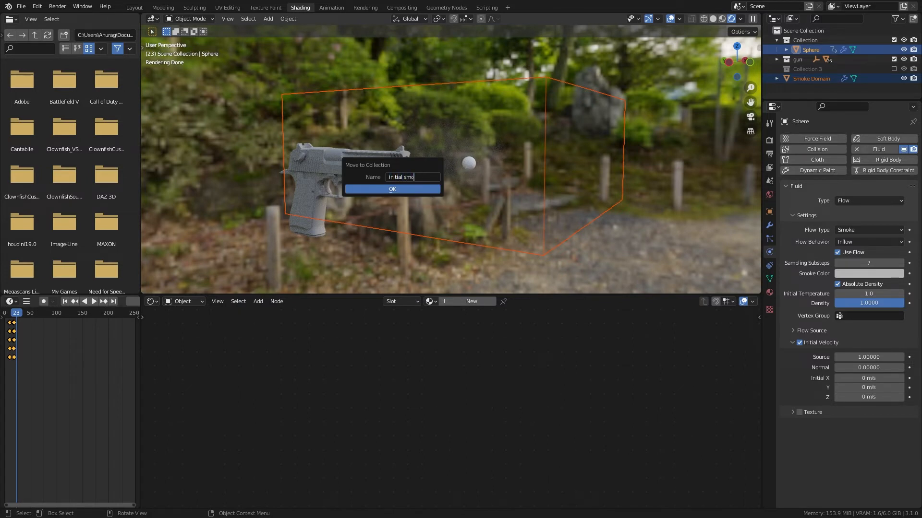
click(392, 189)
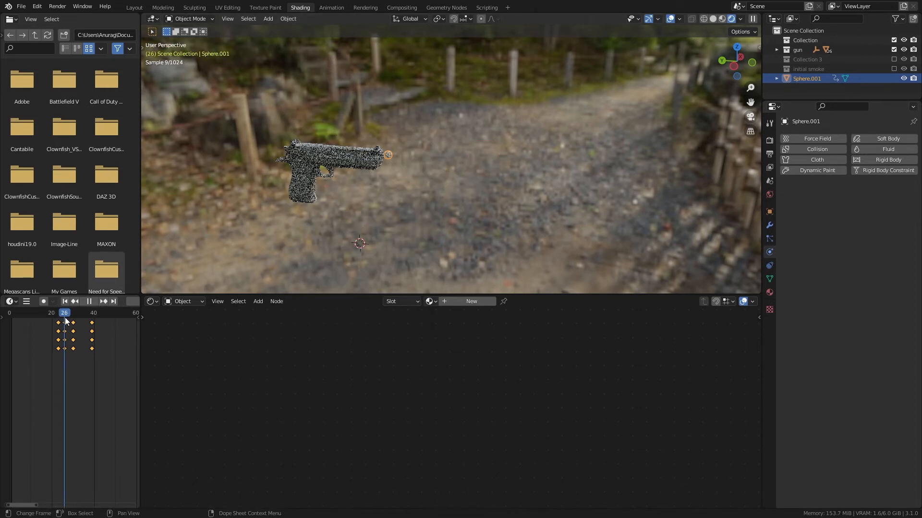
Step: On the second sphere emitter, key Surface Emission 2 around frame 23
click(64, 301)
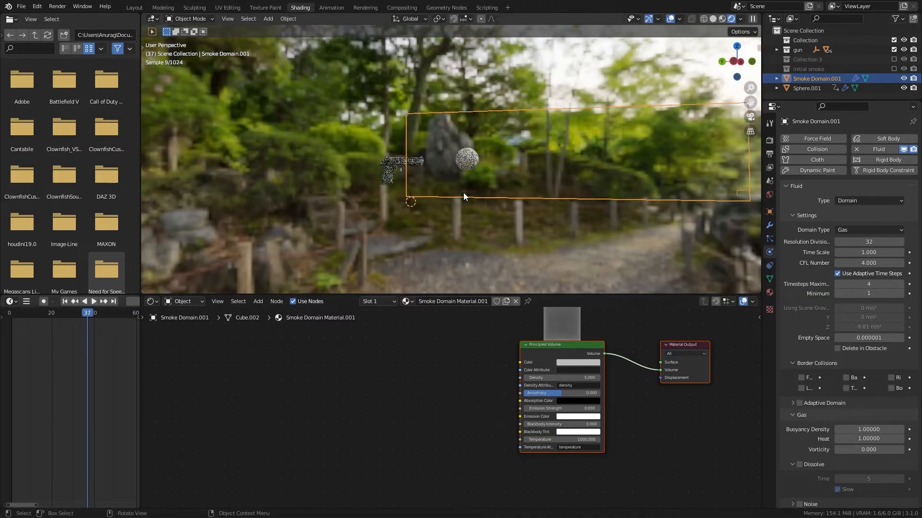
click(805, 88)
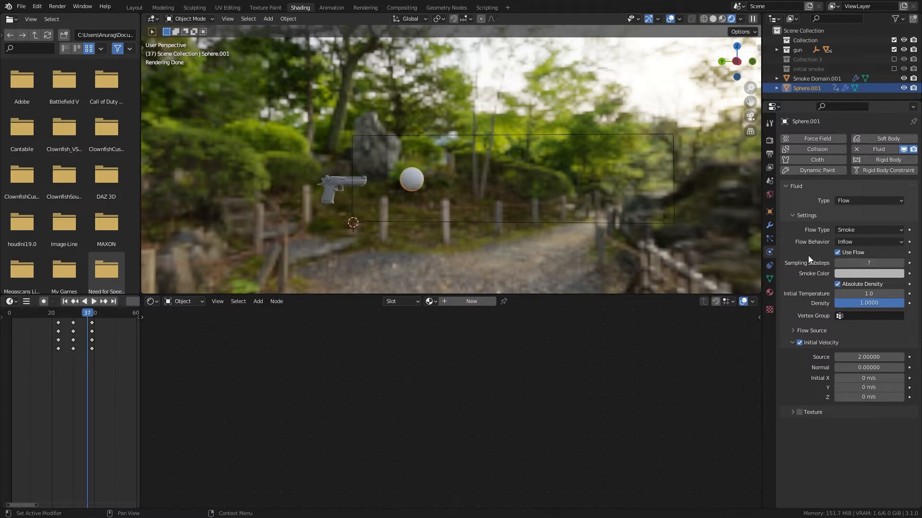
click(810, 331)
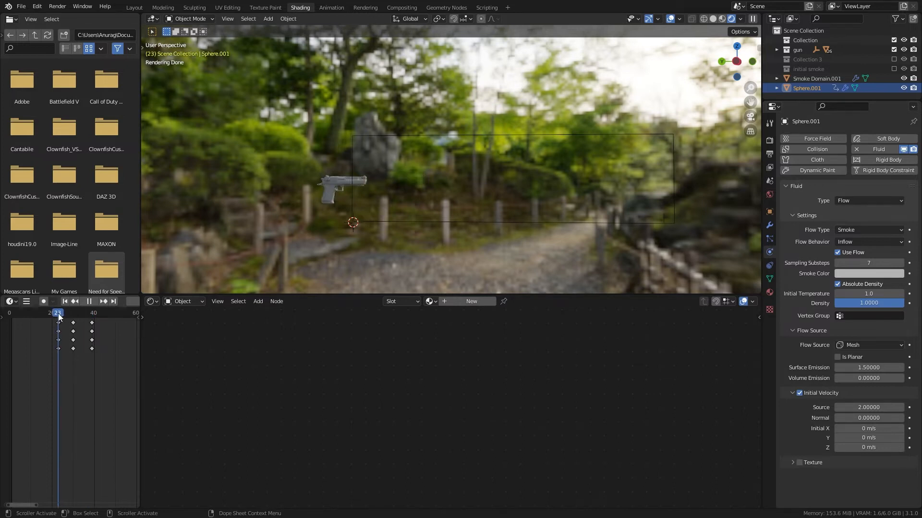
click(62, 312)
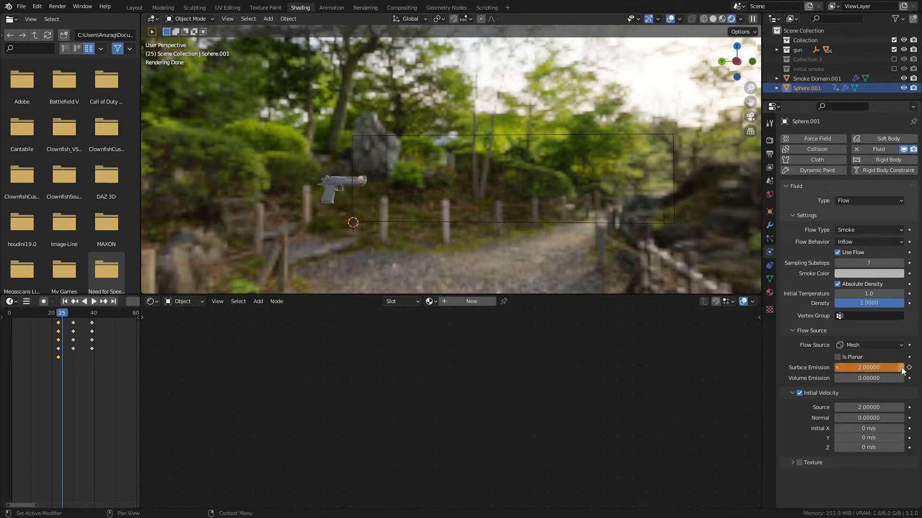
click(75, 313)
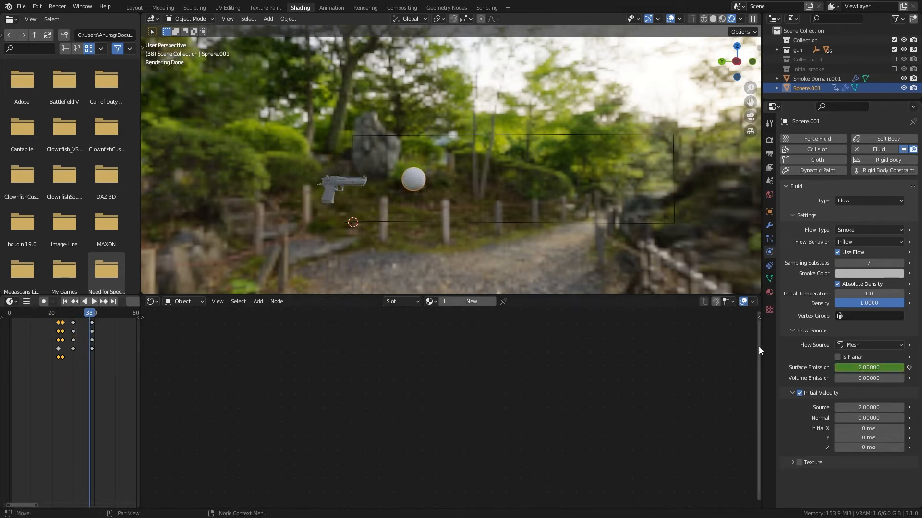
Step: Key Surface Emission back to 0 around frame 38 and preview the result
click(87, 313)
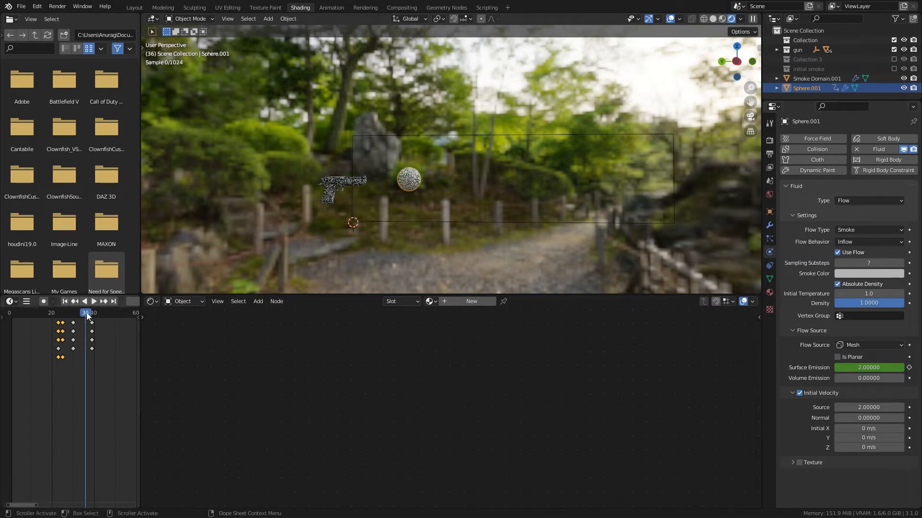
click(94, 300)
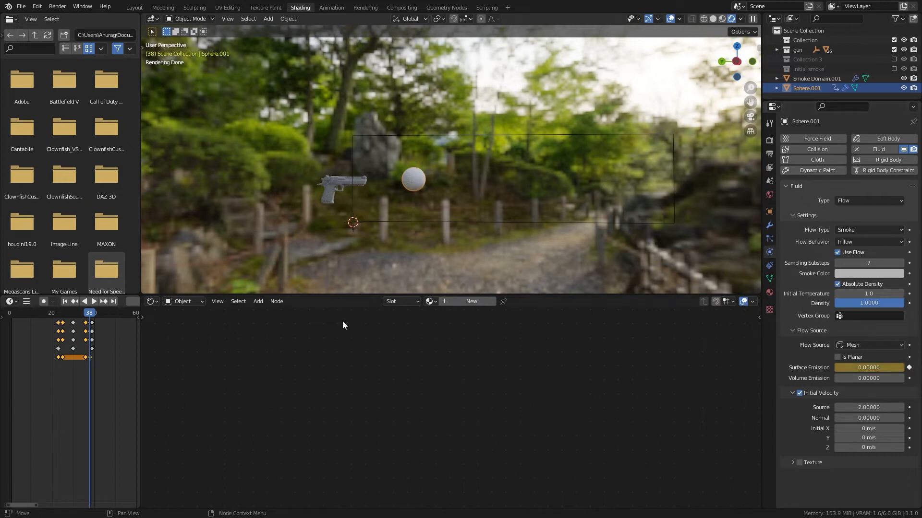
click(93, 300)
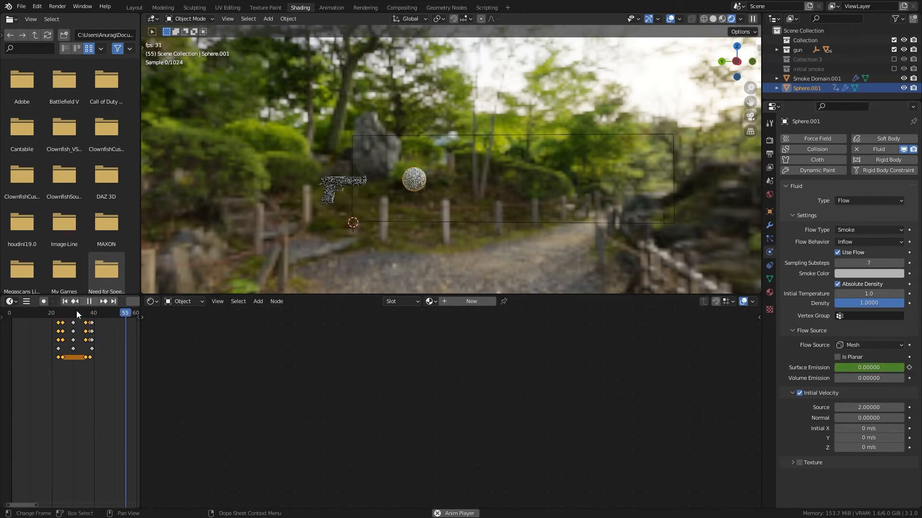
click(816, 78)
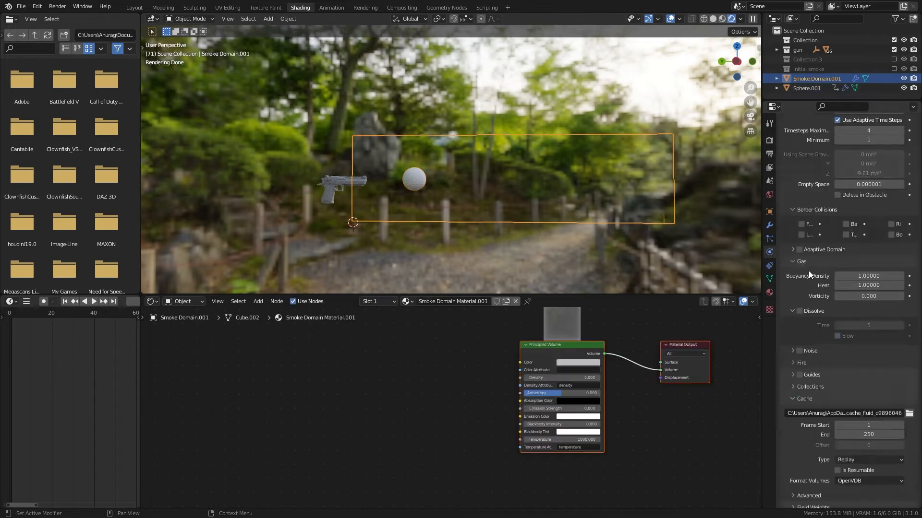
Step: Set slow Dissolve Time 40, cache frames 20–50, Gravity weight 0, and bake the second domain
click(800, 310)
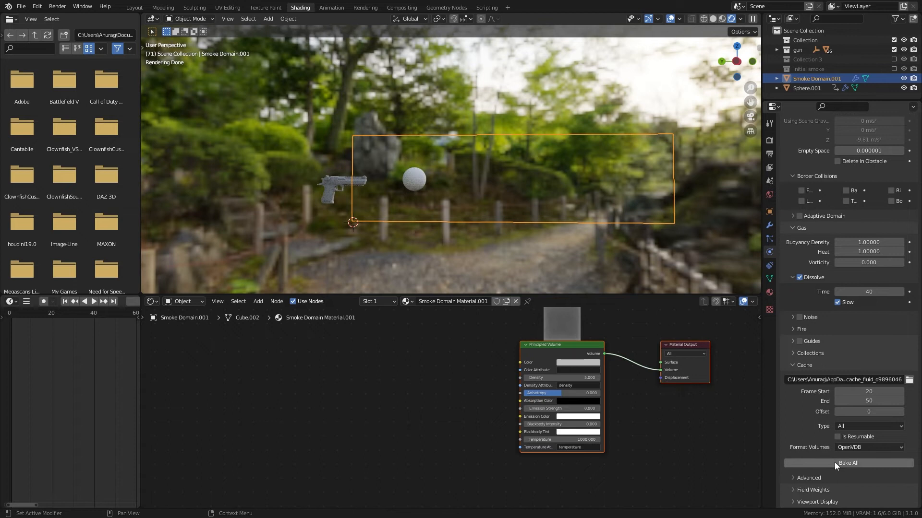
click(847, 462)
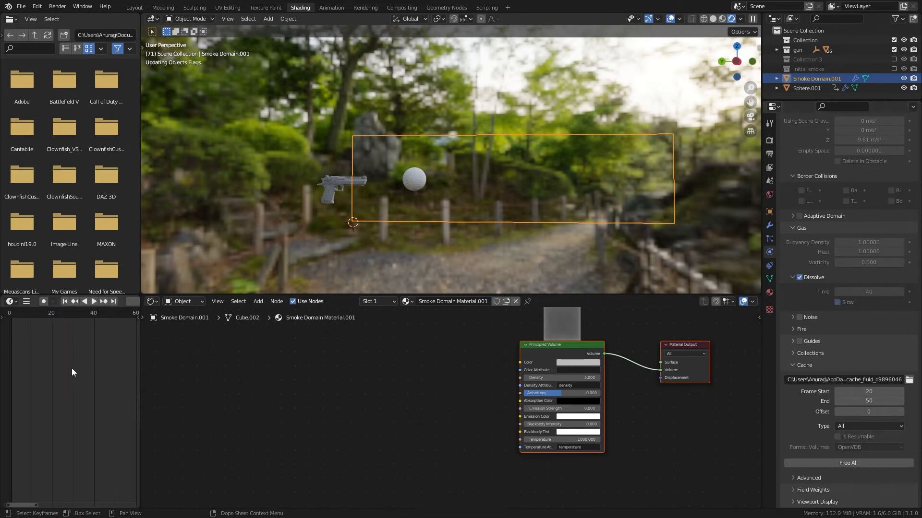
click(93, 300)
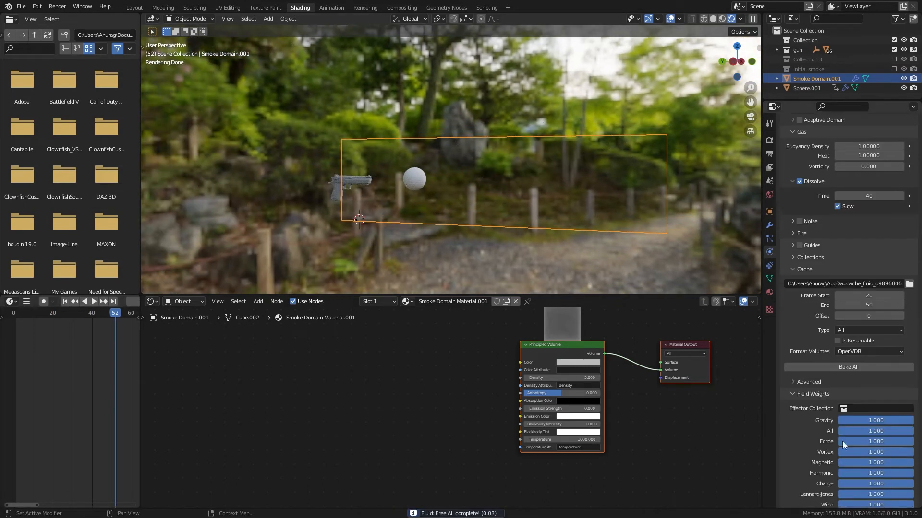
click(876, 420)
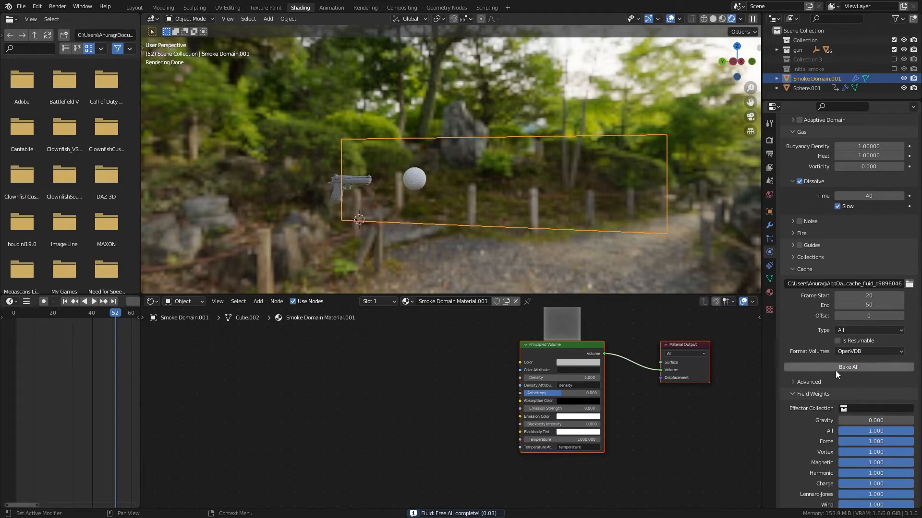
click(847, 367)
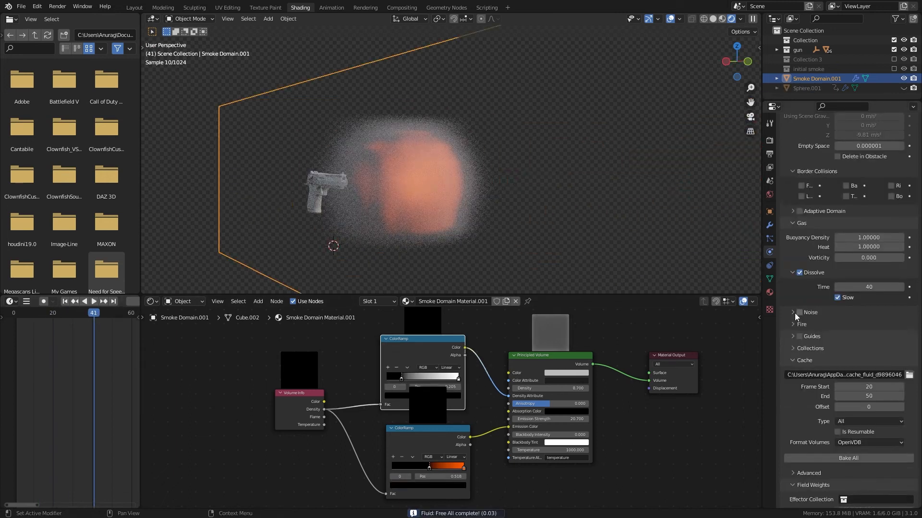
Step: Enable Noise on the domain with Scale 0.9 and Vorticity 0.3 and start a fresh bake
click(799, 312)
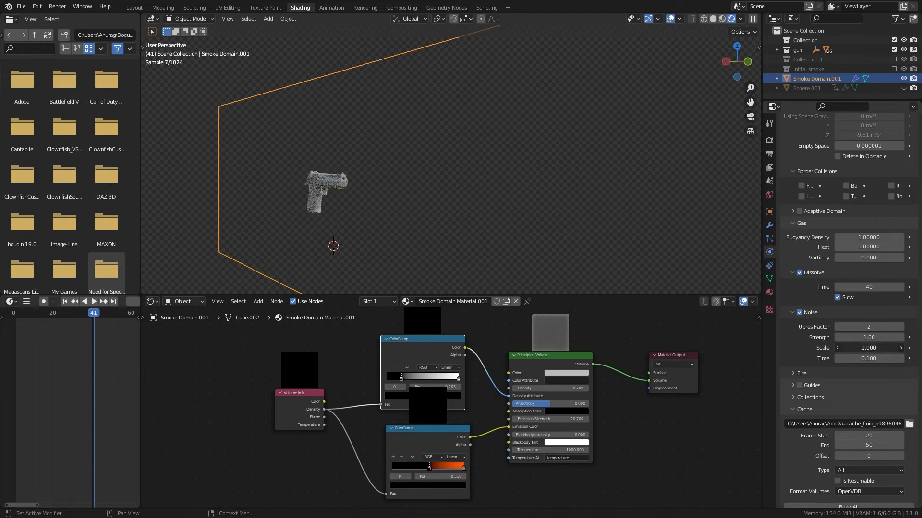
click(837, 347)
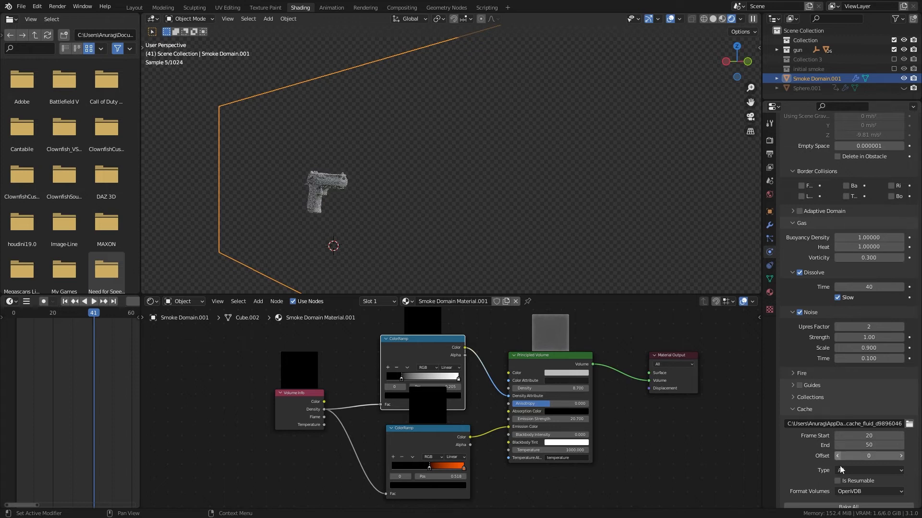
click(848, 507)
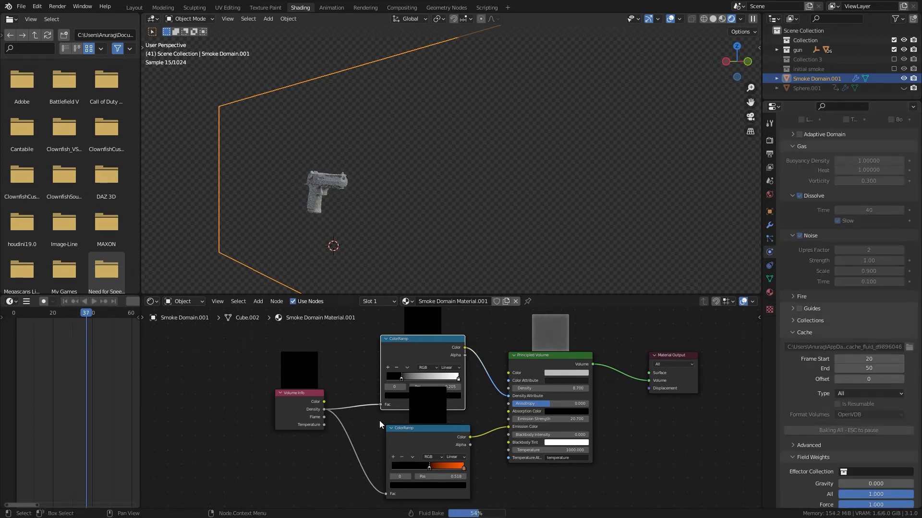
Step: Review the puff around frame 26 and extend the cache End to 75
click(64, 313)
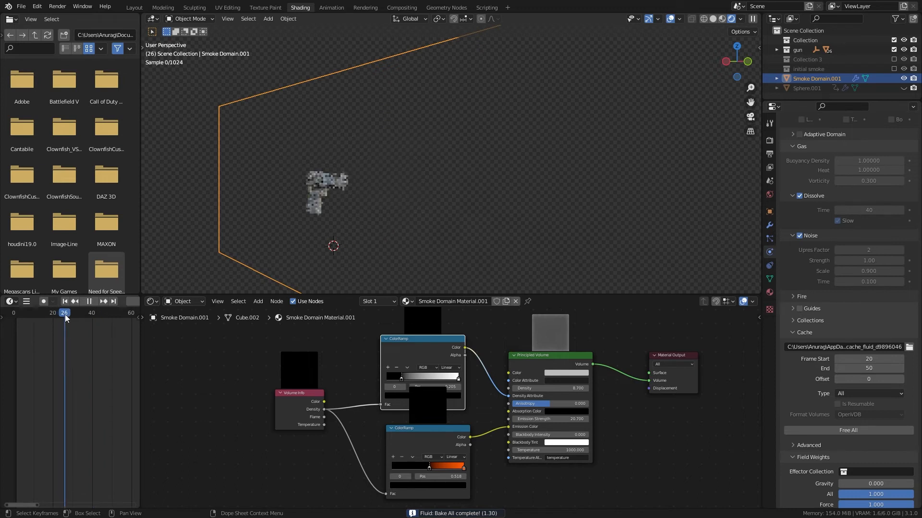
click(93, 301)
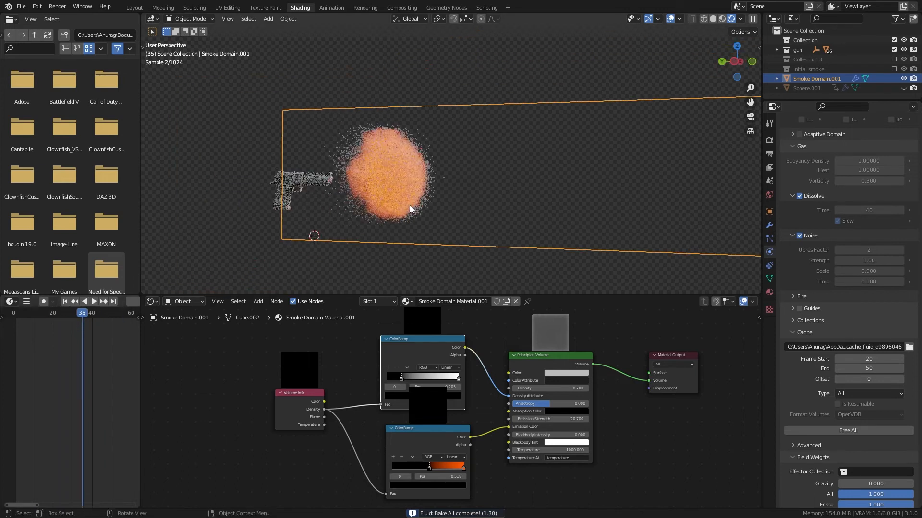
click(93, 300)
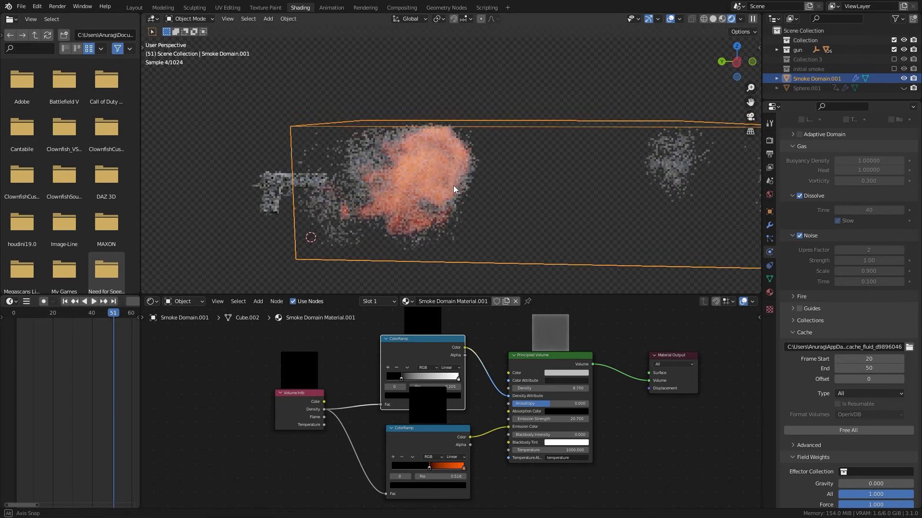
click(104, 312)
text(75)
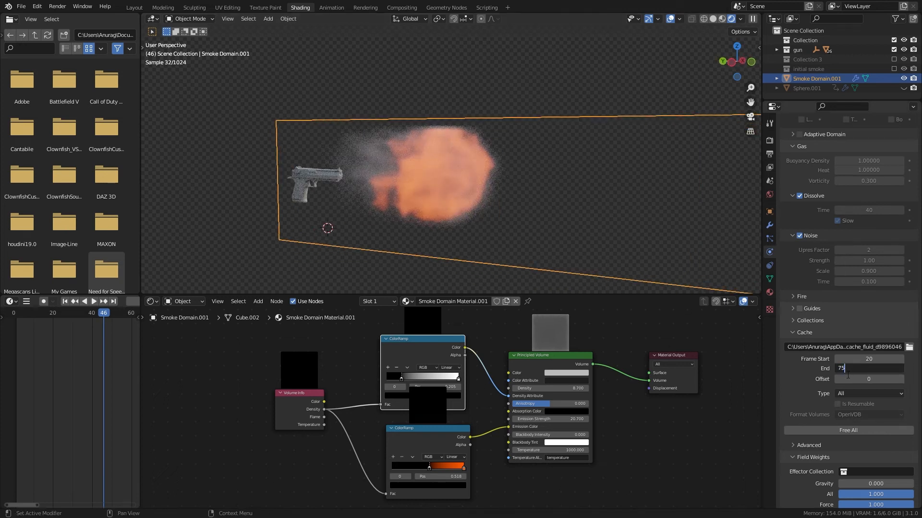
click(848, 430)
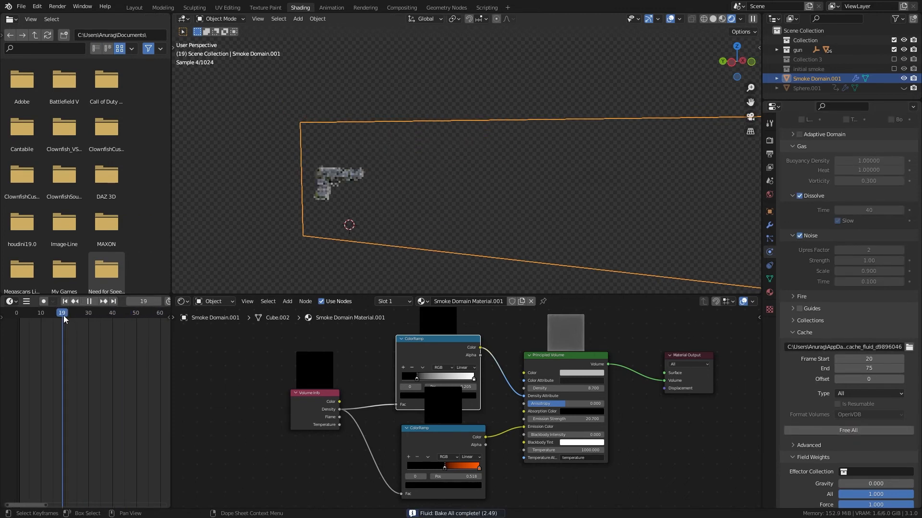
Step: Set Dissolve Time to 30 and re-bake the muzzle smoke
click(74, 301)
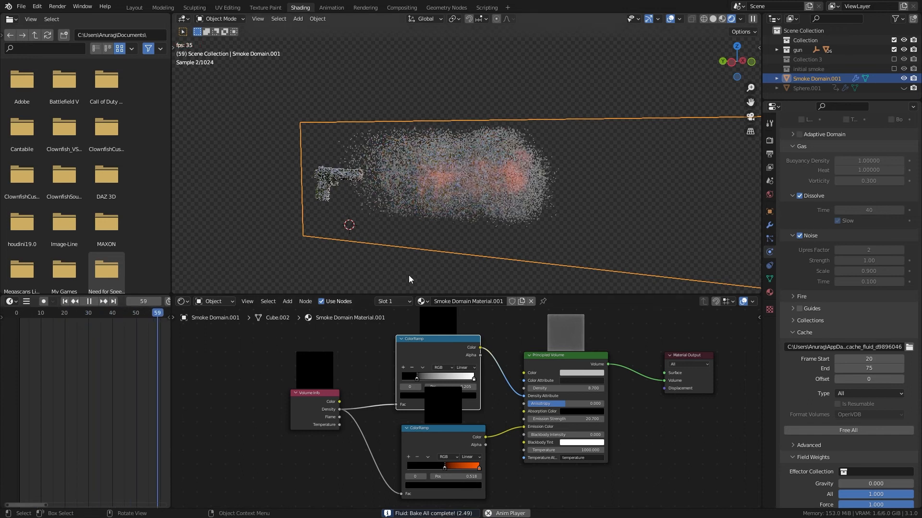
click(93, 300)
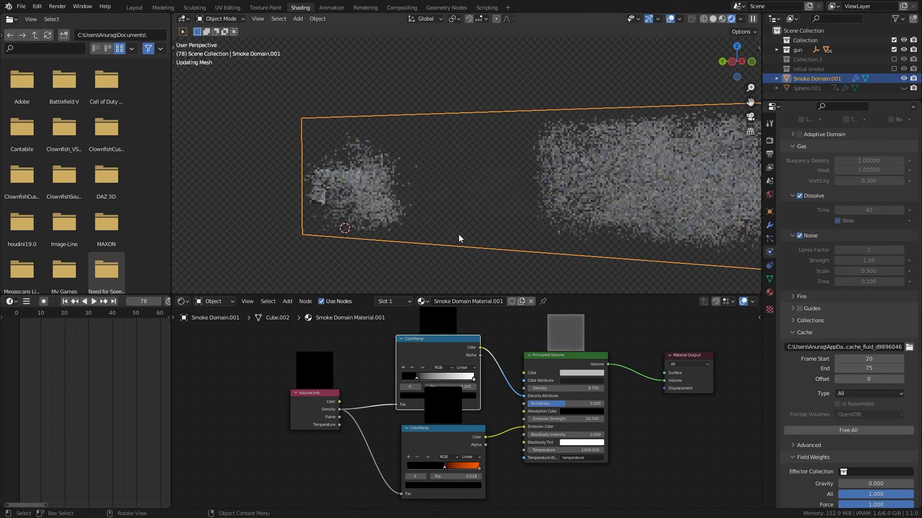
click(153, 313)
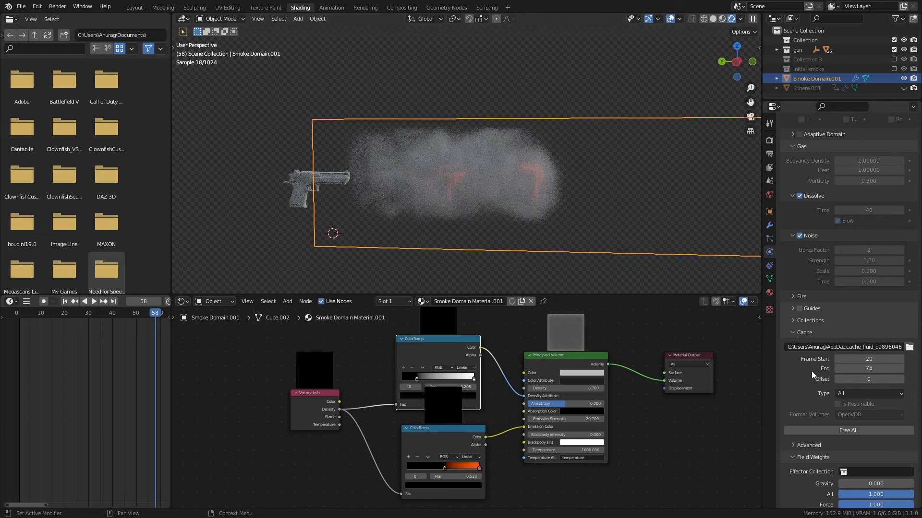
click(847, 430)
text(3)
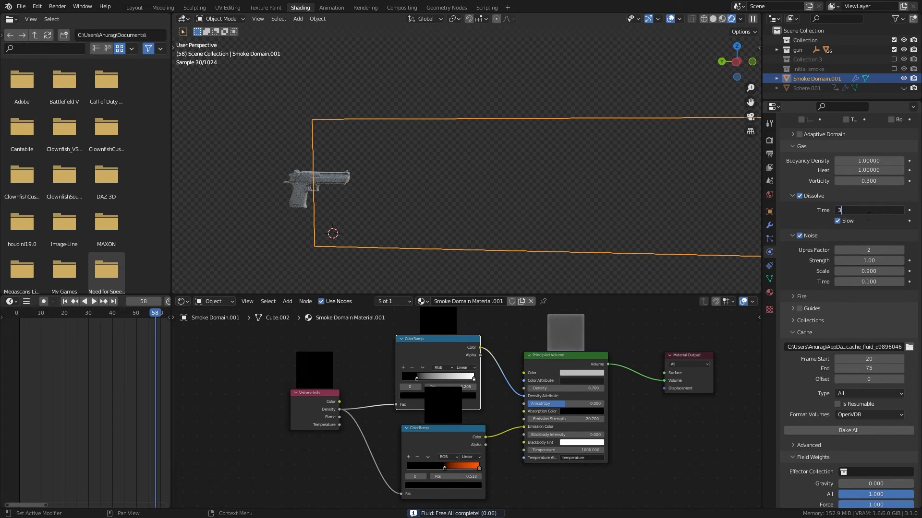
click(848, 430)
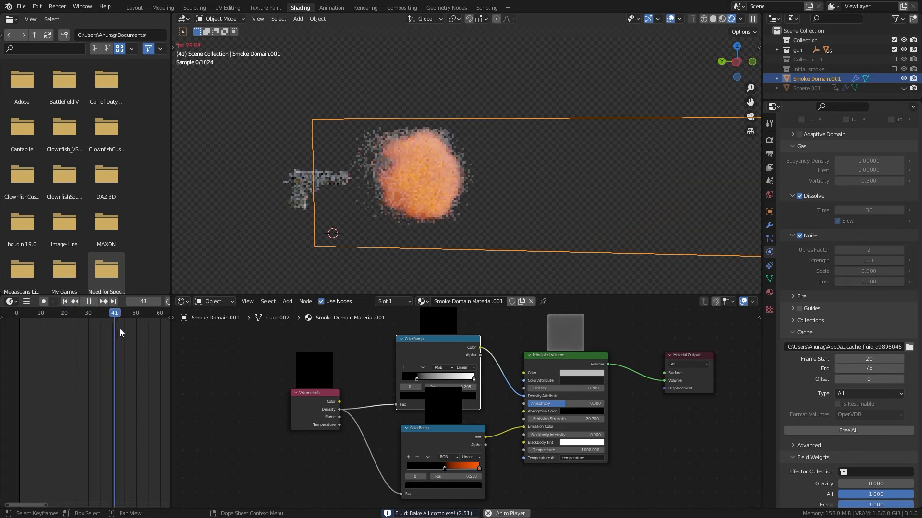
Step: Scrub frames 33–41 and nudge the orange colour ramp stop as the puff fades grey
click(93, 301)
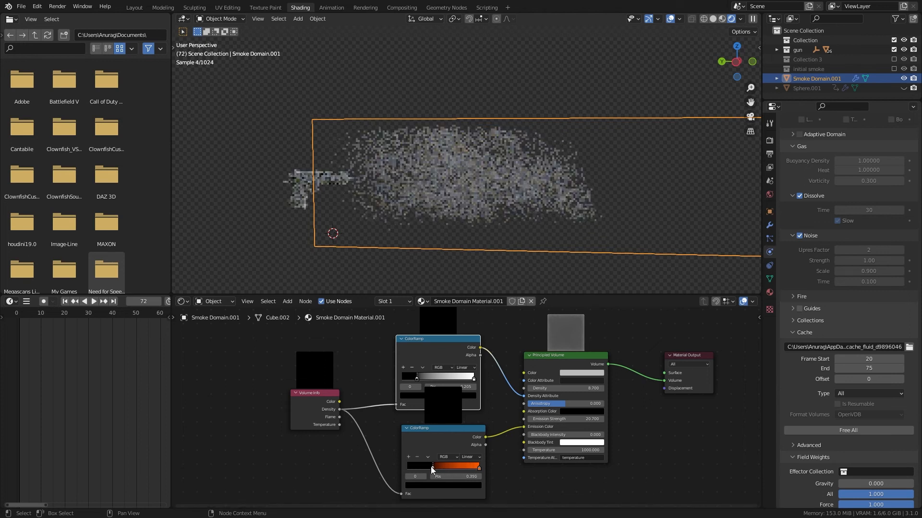
click(96, 312)
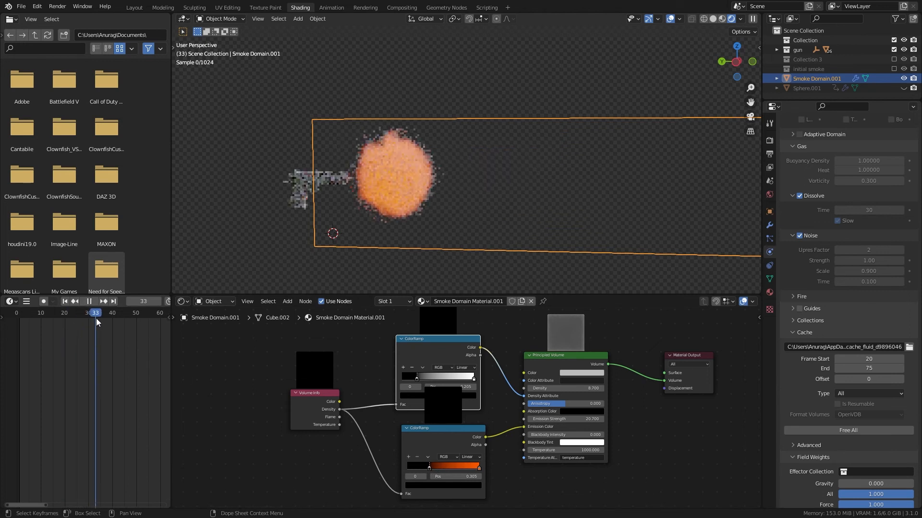
click(93, 300)
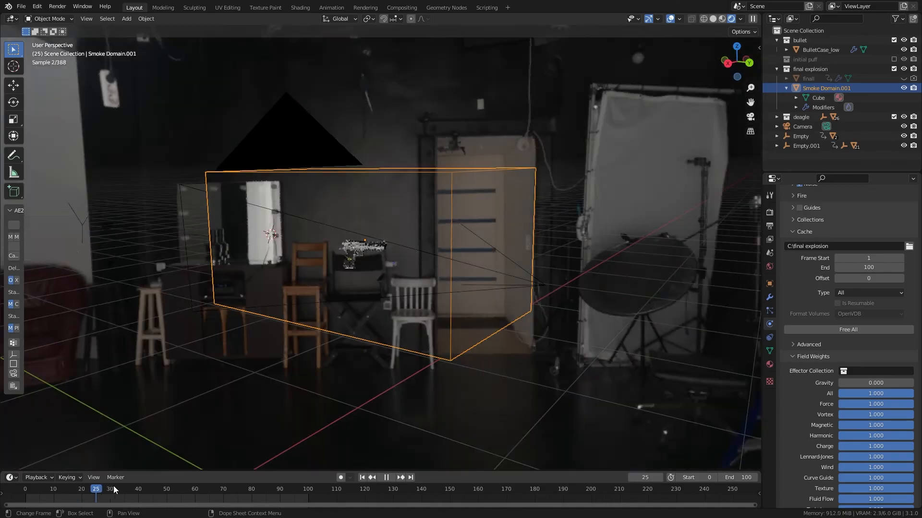
Step: Scrub the timeline through explosion frames 25, 22 and 24 to review the blast
click(85, 488)
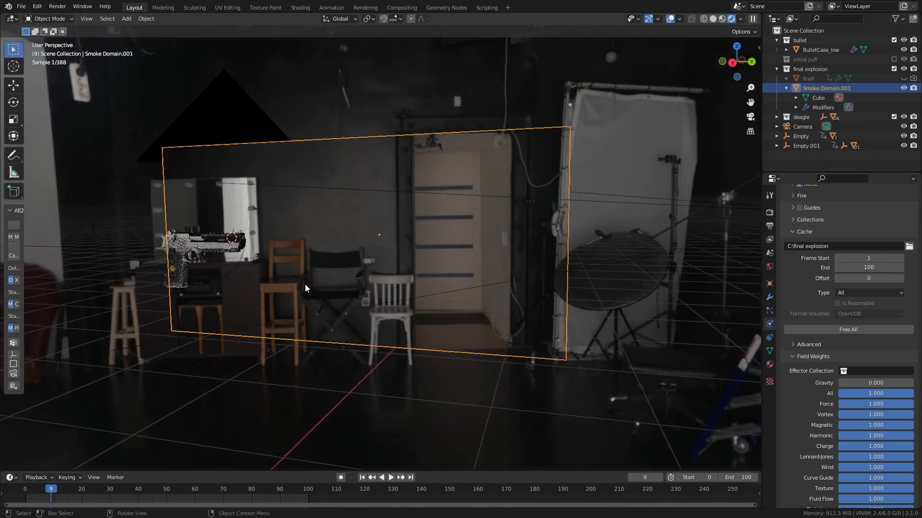
click(88, 489)
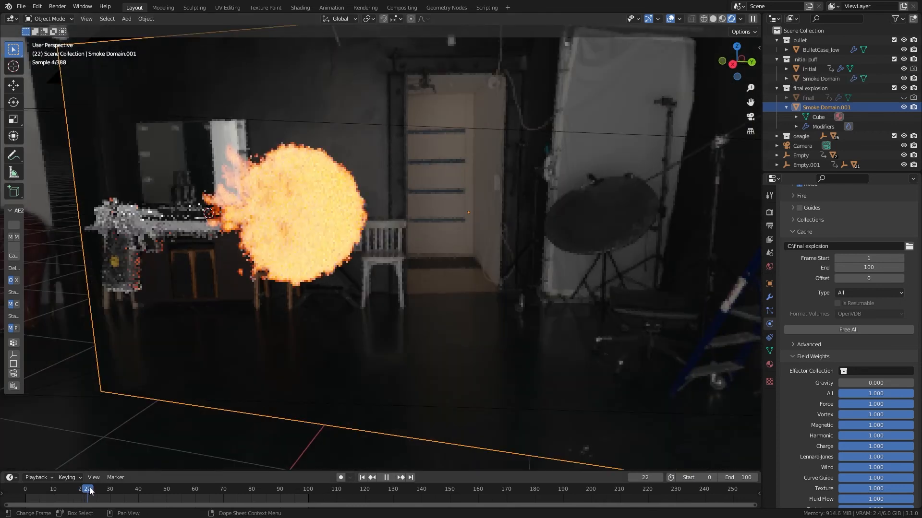
click(109, 488)
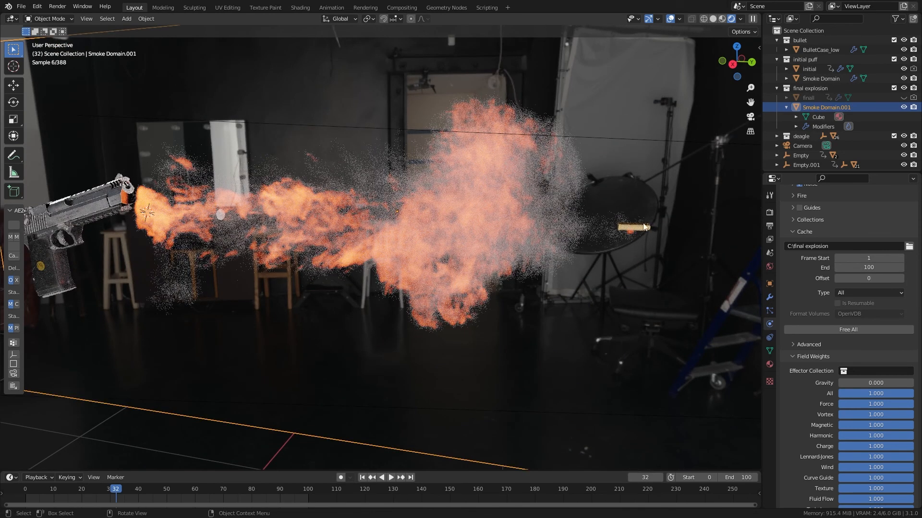
click(93, 488)
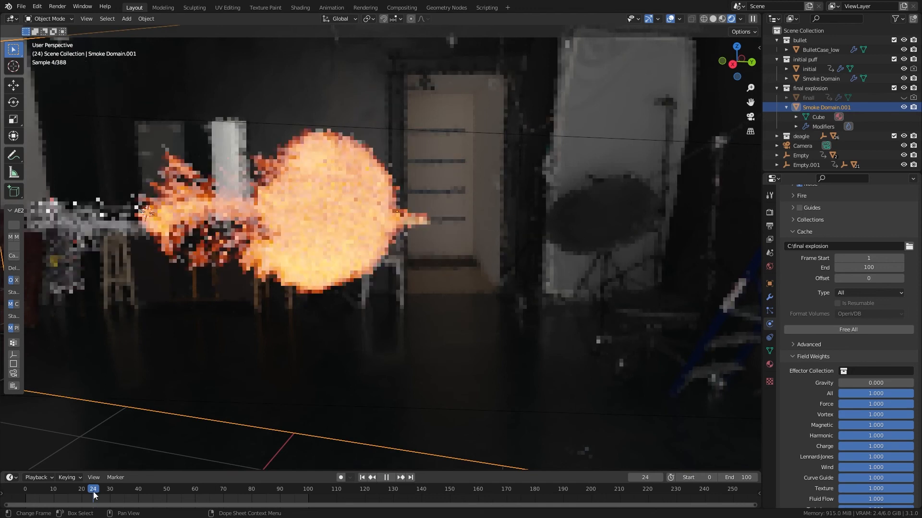
click(109, 489)
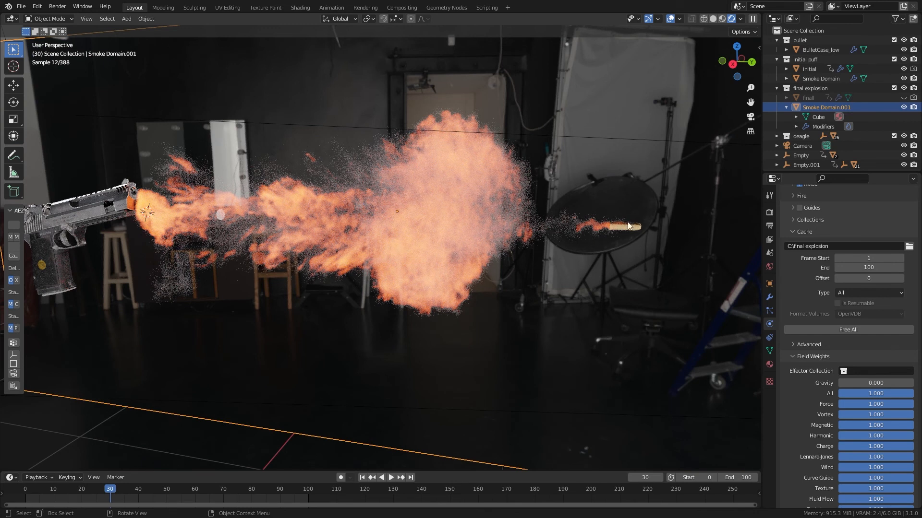
Step: Continue to frame 27 and orbit the view around the explosion domain
click(391, 478)
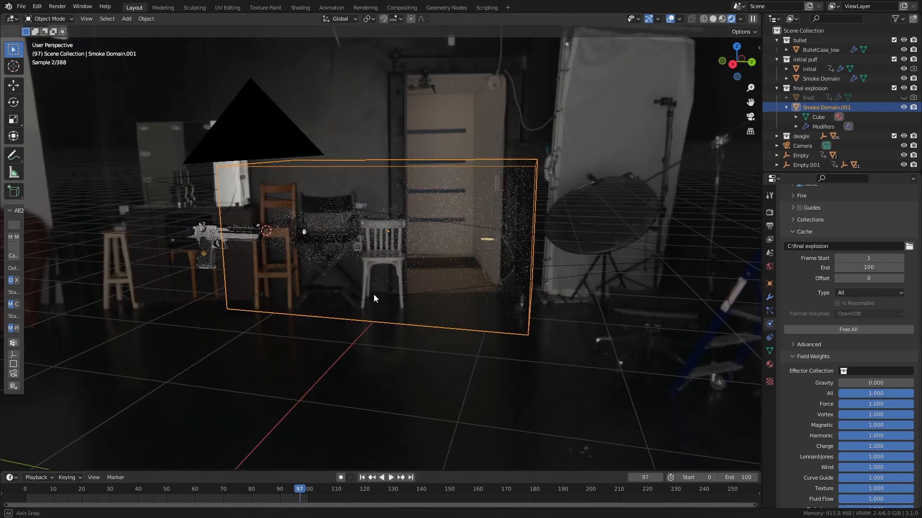
click(391, 478)
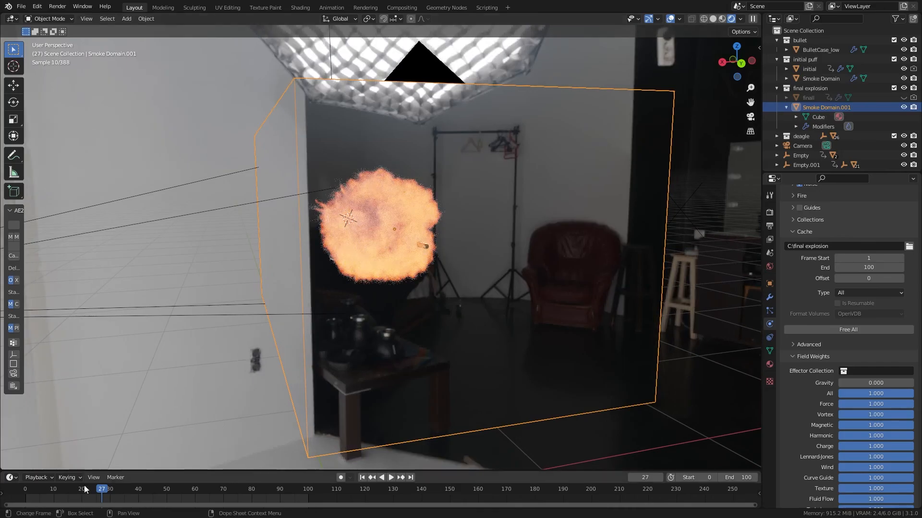
click(84, 489)
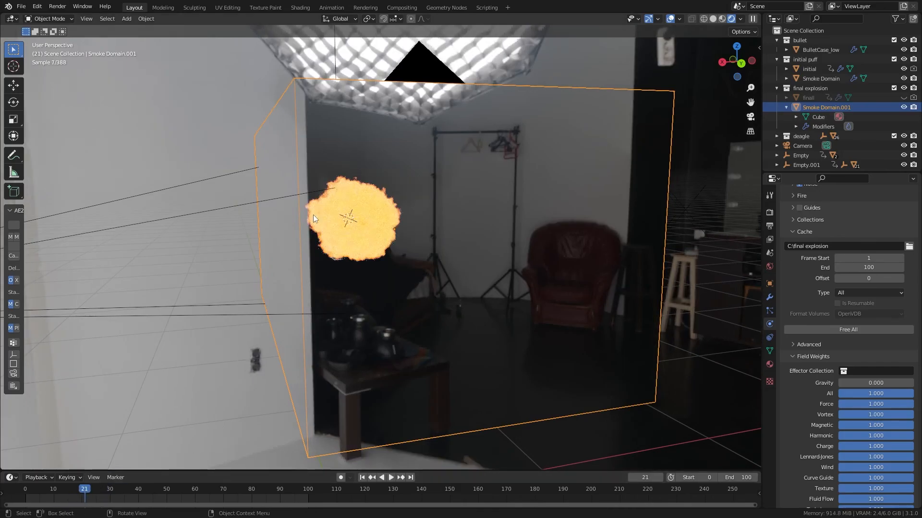
drag(352, 235, 311, 211)
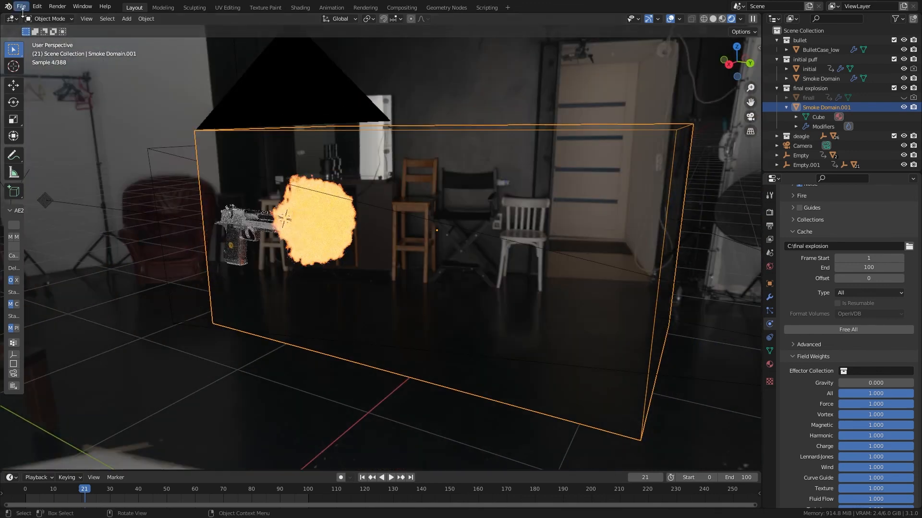
Step: Put the emitter sphere into Sculpt Mode with the Snake Hook brush at strength 1.000
click(808, 97)
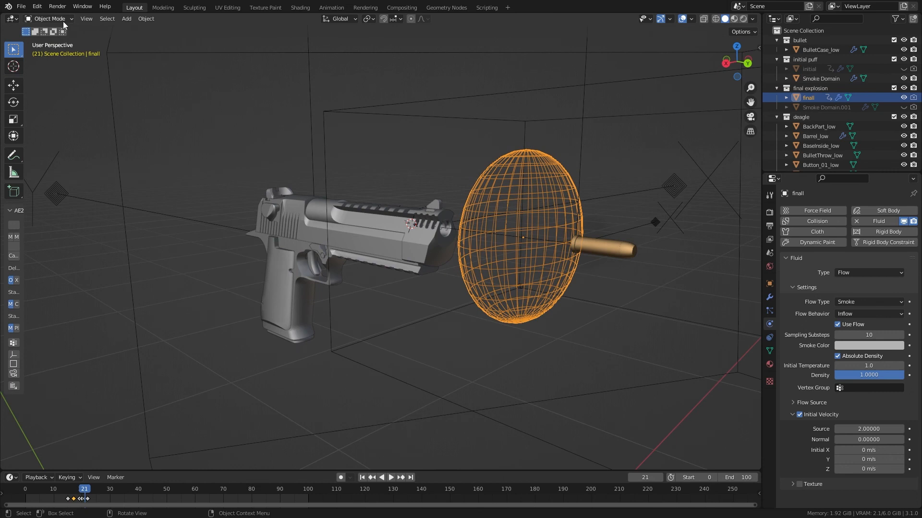
click(50, 18)
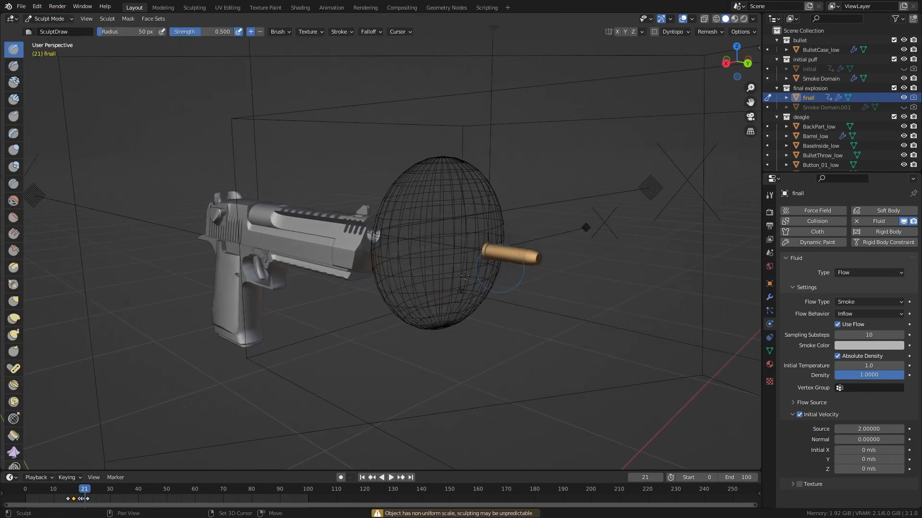
mouse_move(12, 335)
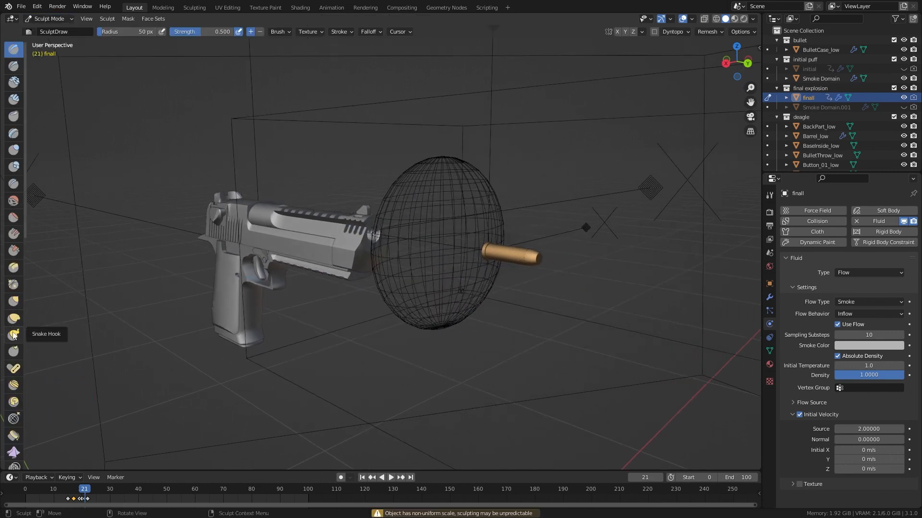
click(13, 334)
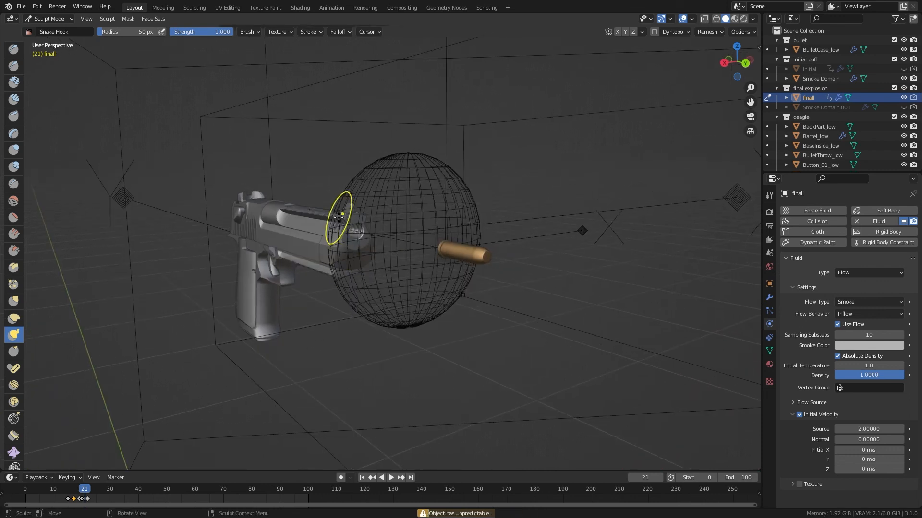
mouse_move(338, 232)
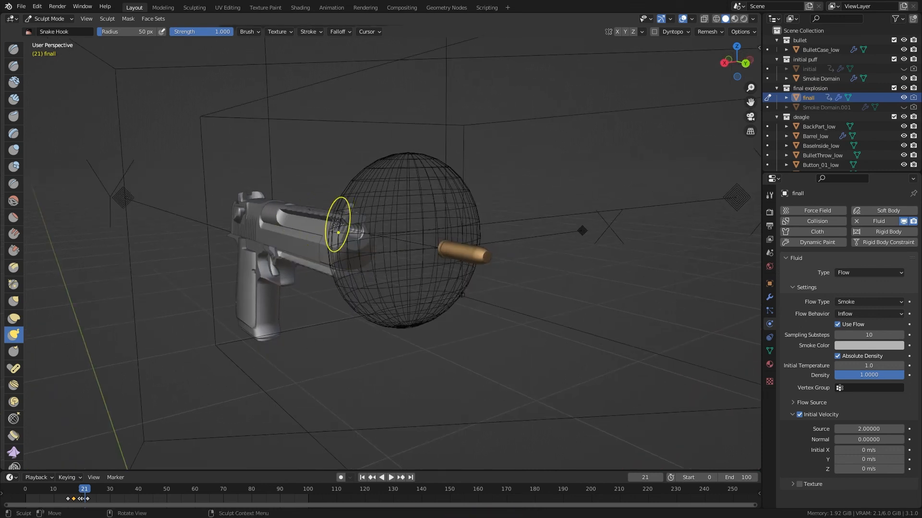